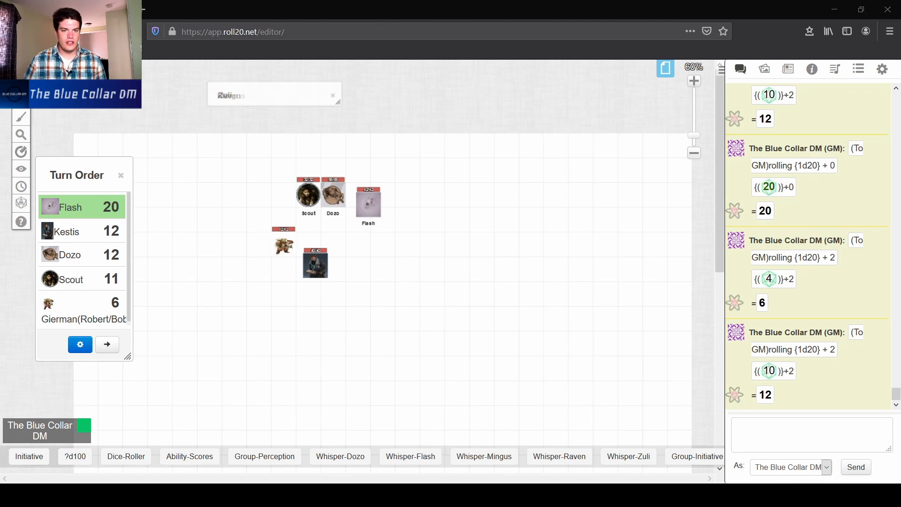
mouse_move(550, 466)
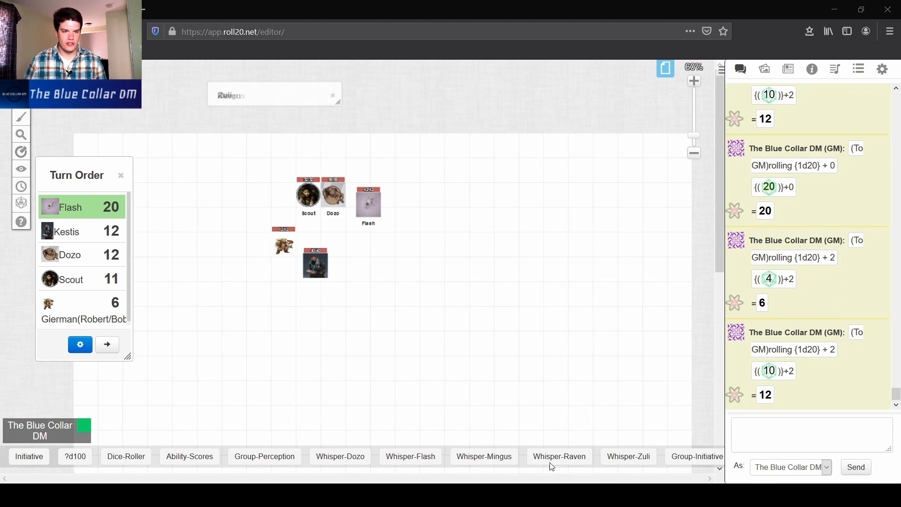
- Remove all turns via Turn Order settings, leaving the initiative tracker empty
left_click(79, 344)
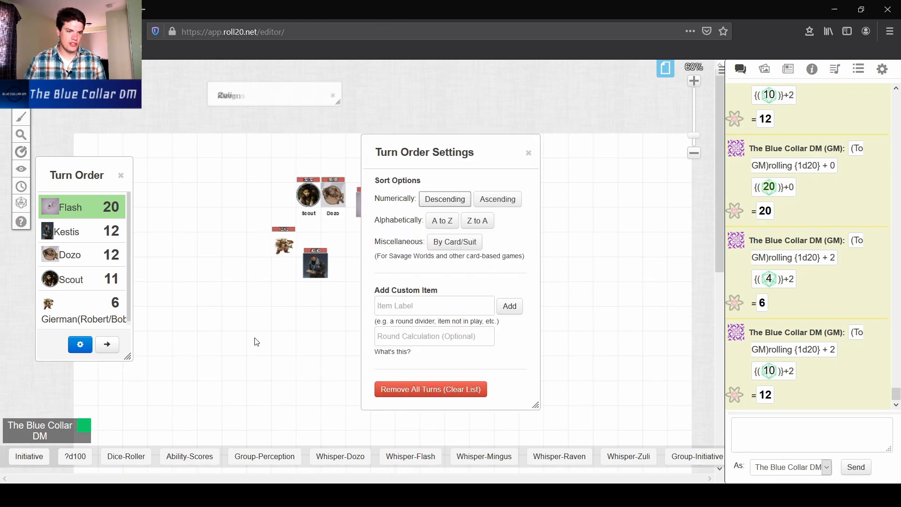
left_click(429, 388)
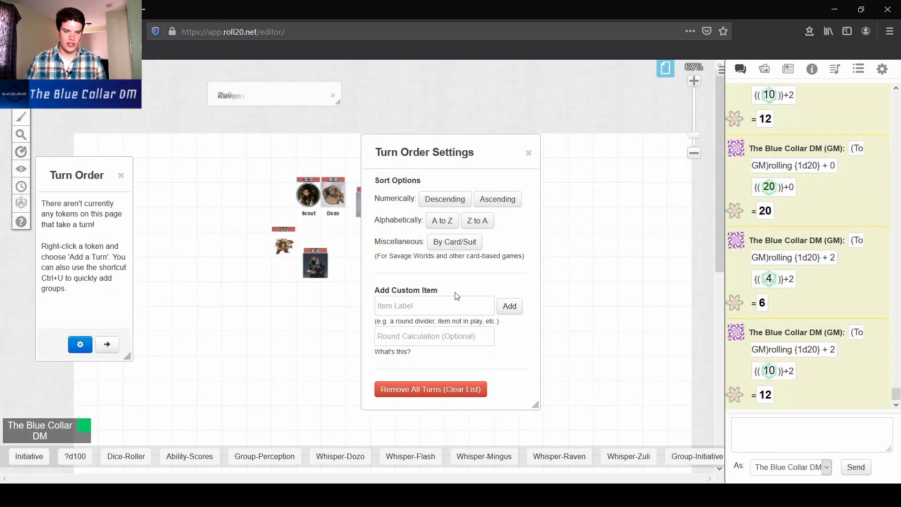
left_click(527, 152)
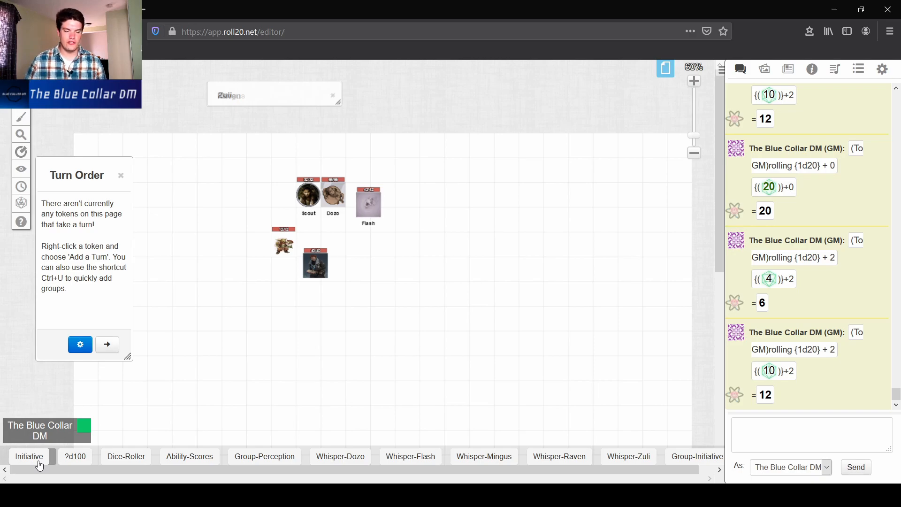
mouse_move(206, 291)
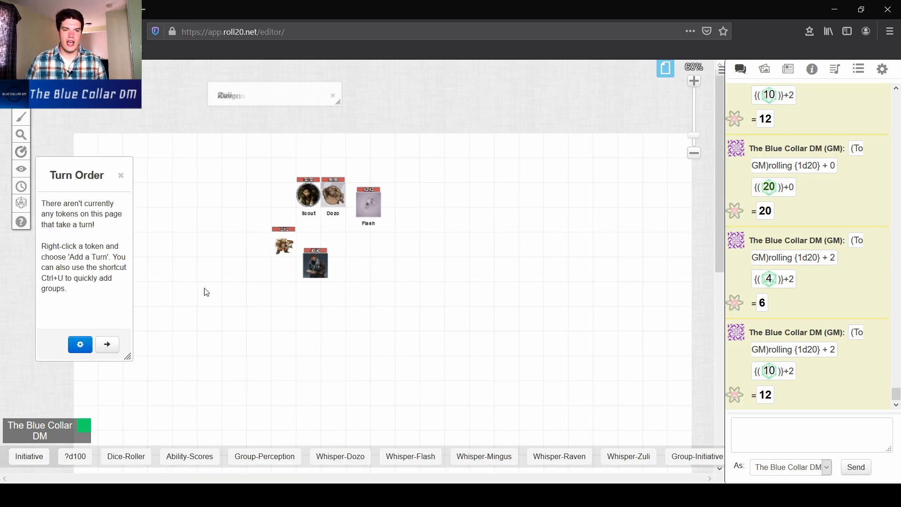
left_click(121, 176)
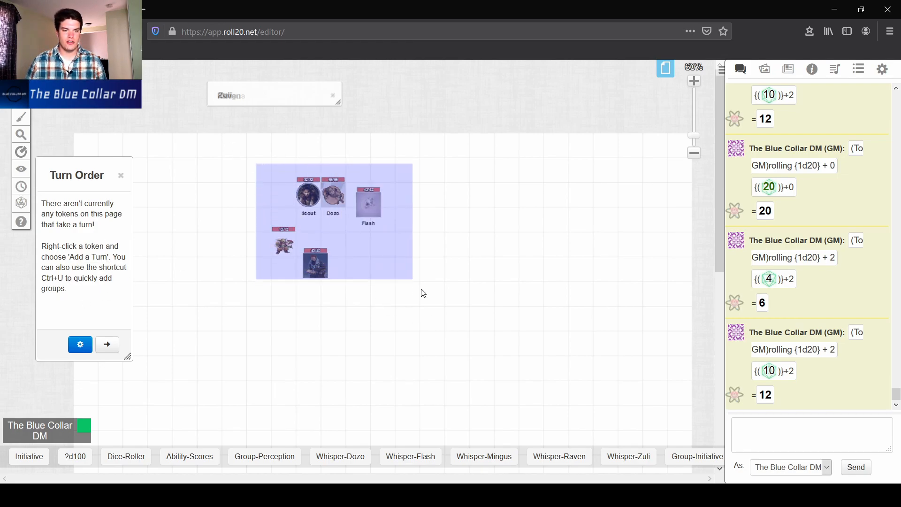
- Add the five selected tokens to the turn order and roll their initiative
right_click(333, 222)
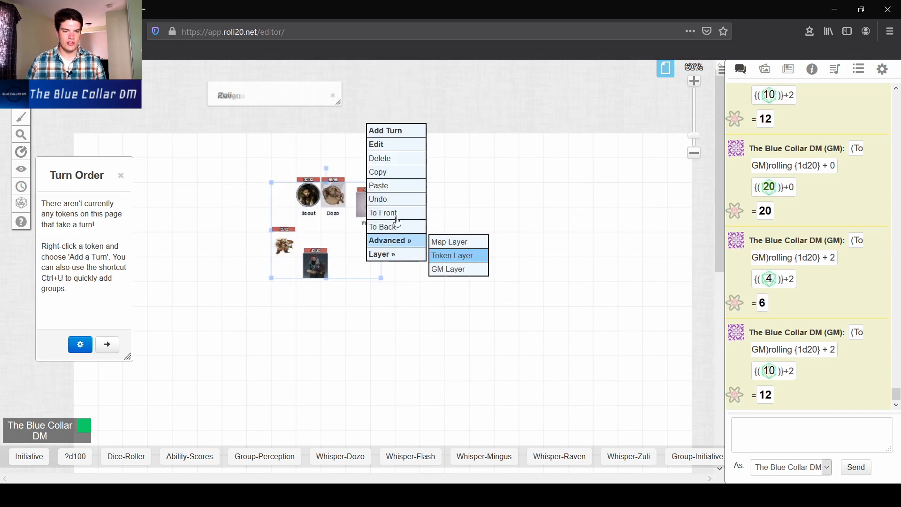
left_click(385, 130)
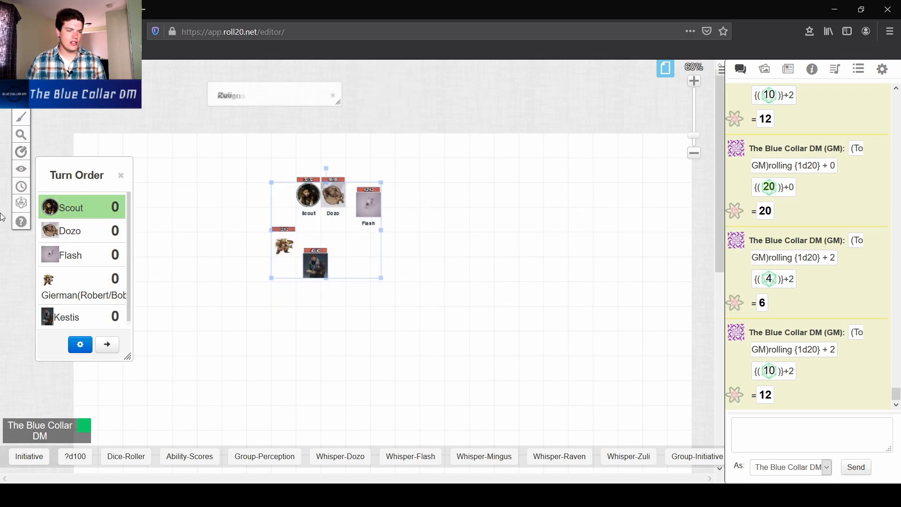
left_click(282, 382)
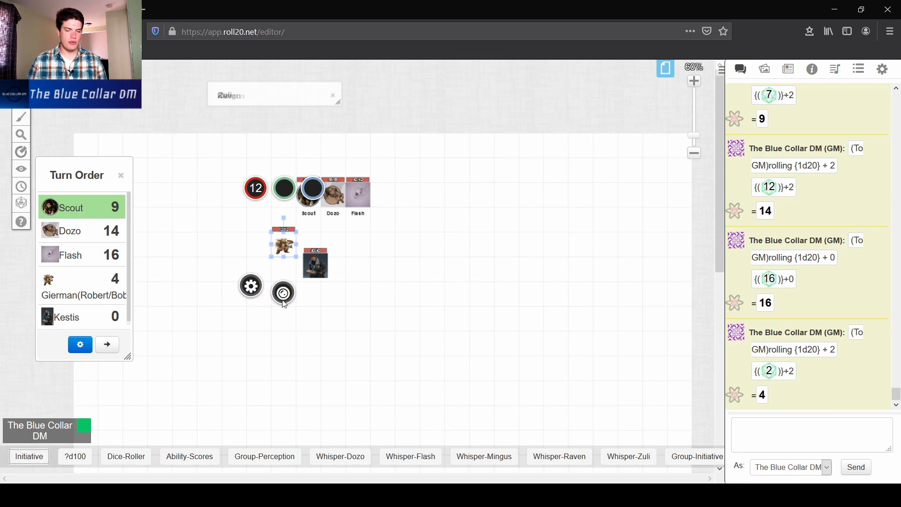
left_click(29, 456)
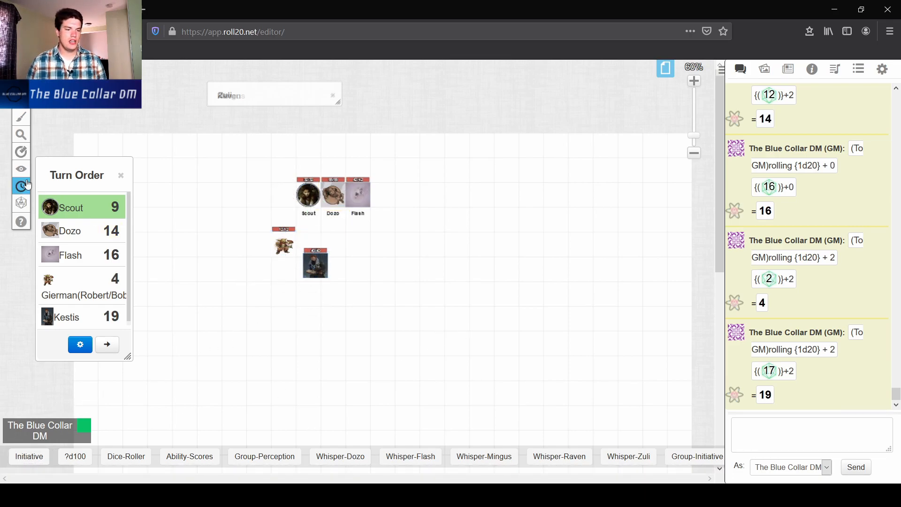
- Sort the turn order descending with Kestis 19 first, then advance two turns
left_click(79, 345)
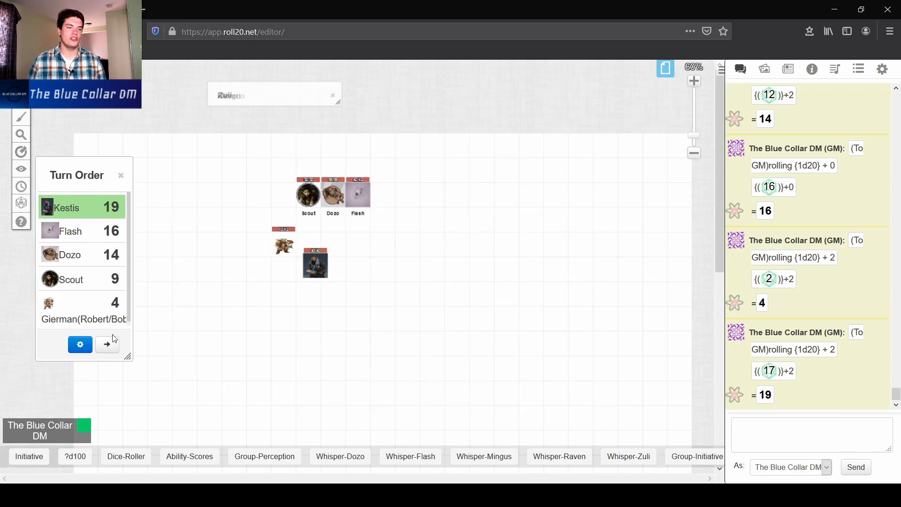
left_click(106, 345)
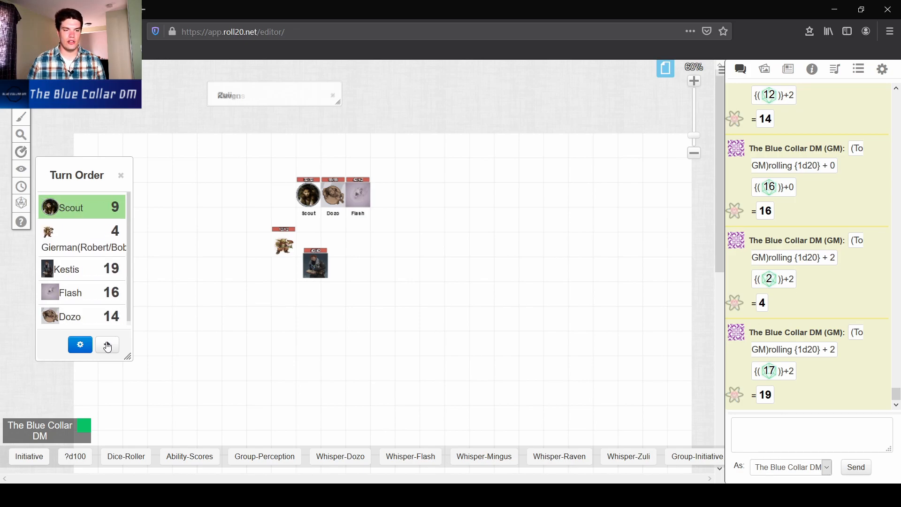
left_click(106, 344)
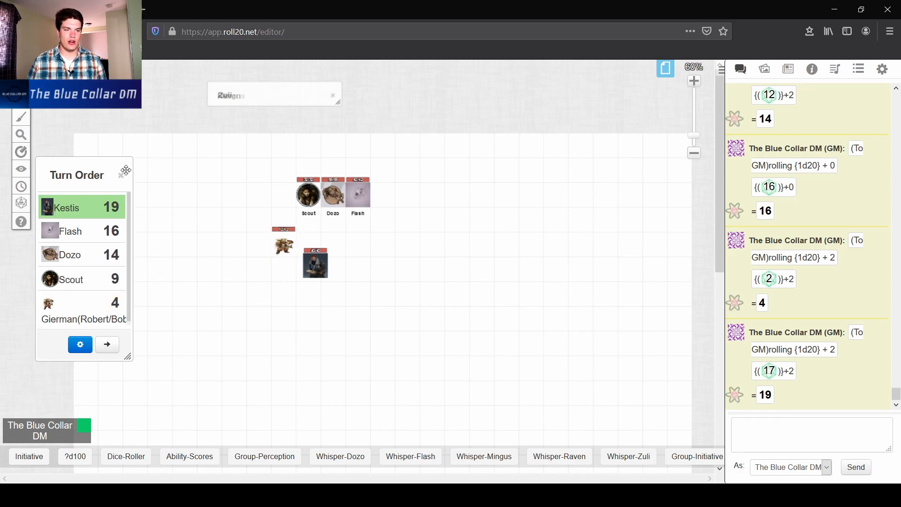
left_click(80, 344)
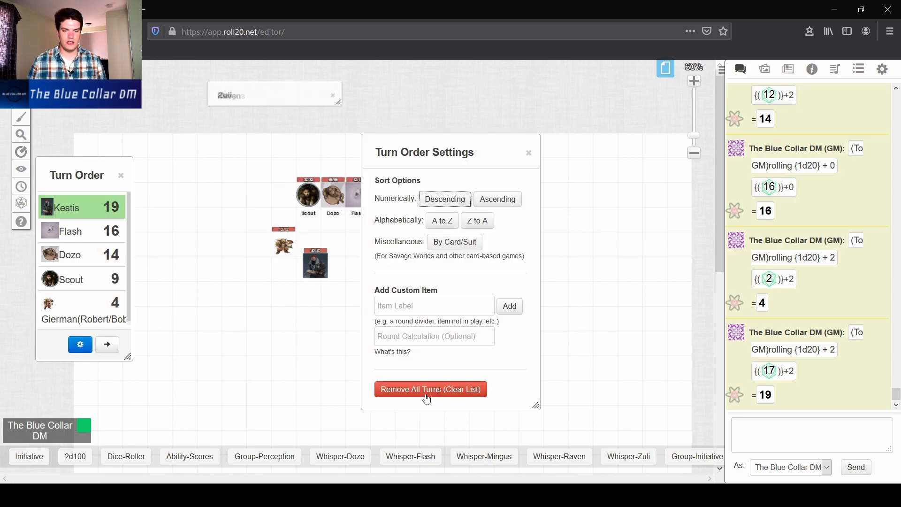
- Remove all turns again, leaving the turn order empty
left_click(431, 388)
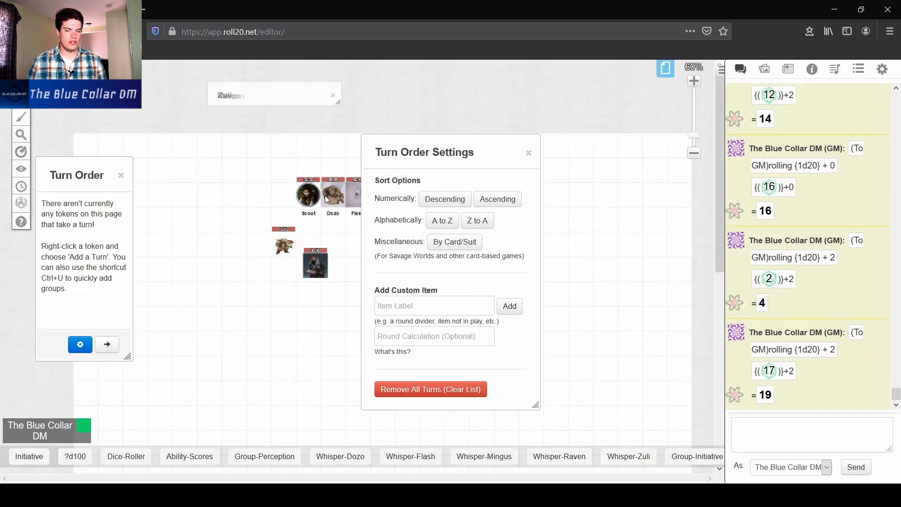
left_click(528, 152)
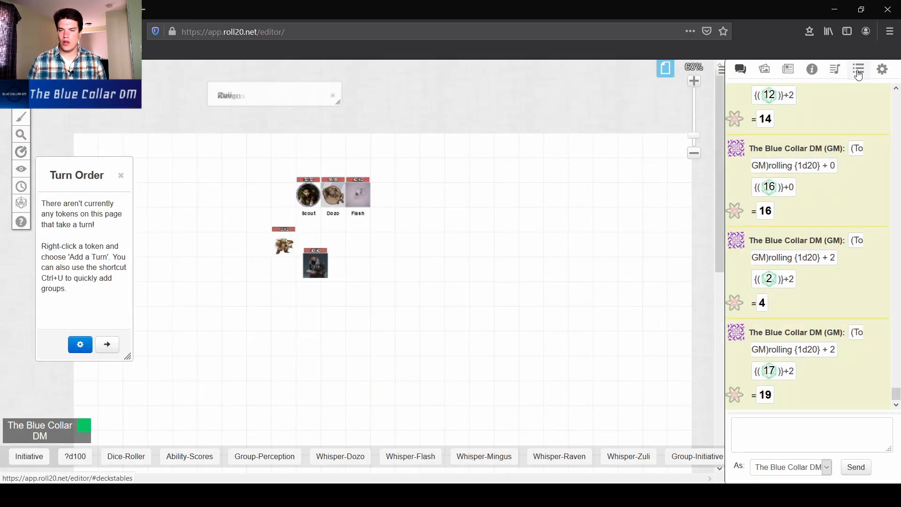
- Bring up the Initiative macro's editor showing its gmroll d20 plus initiative-bonus formula
left_click(858, 69)
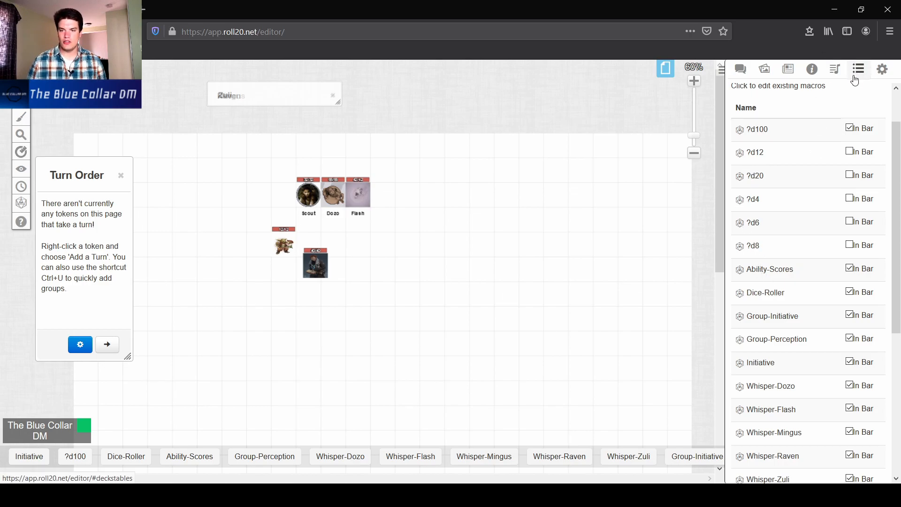
scroll("down", 3)
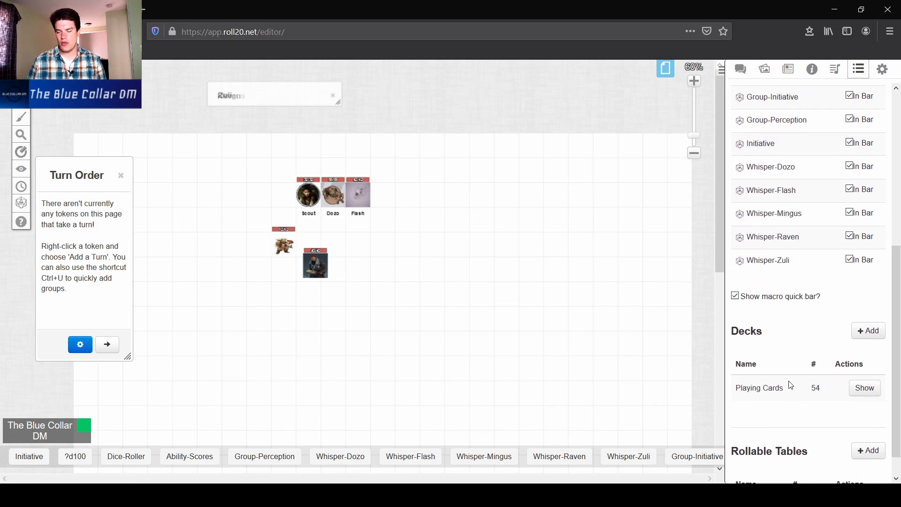
scroll("up", 3)
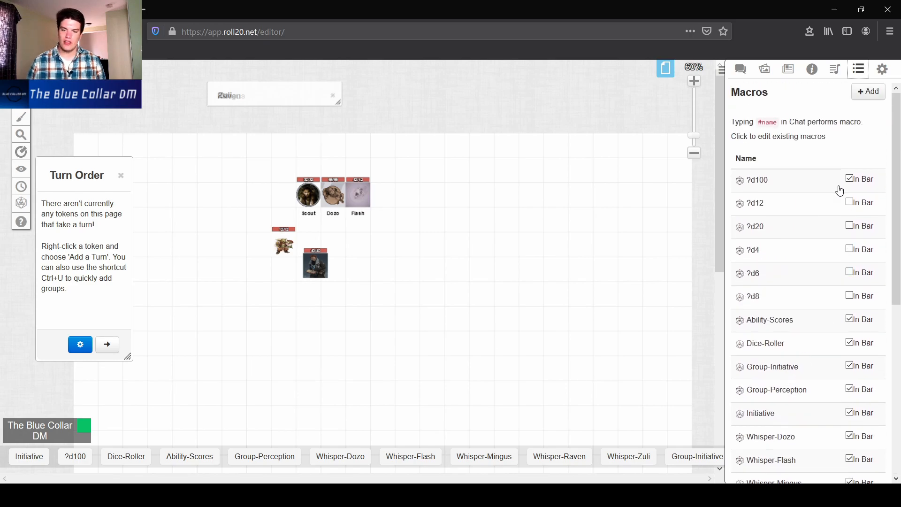
left_click(761, 413)
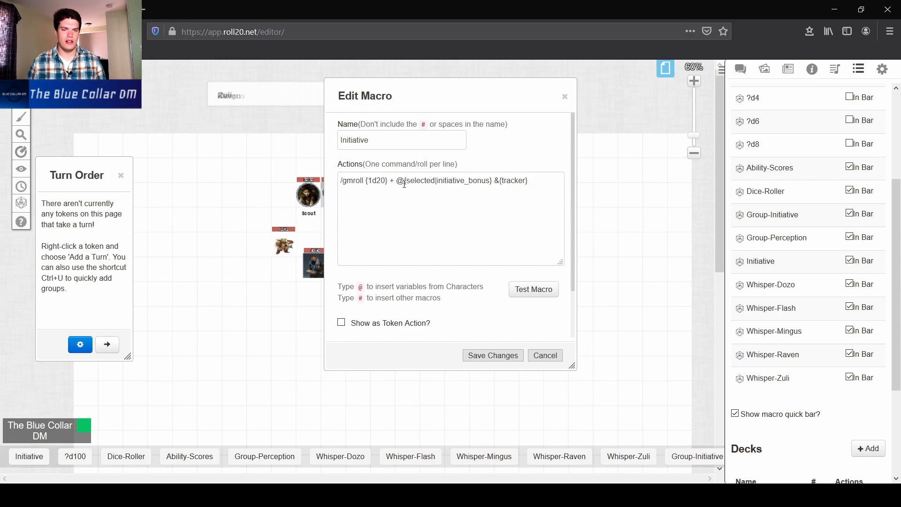
- Highlight the selected-token and full roll formula, then cancel the editor unchanged
double_click(416, 180)
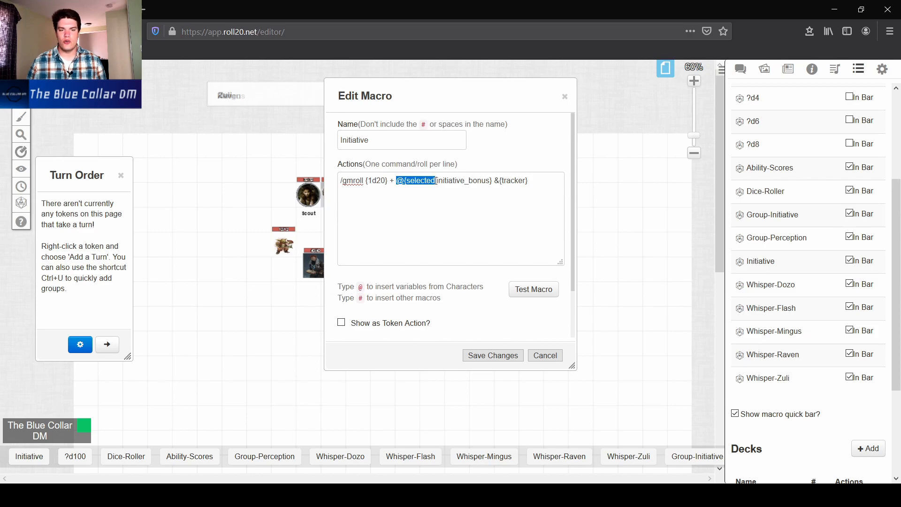
double_click(465, 180)
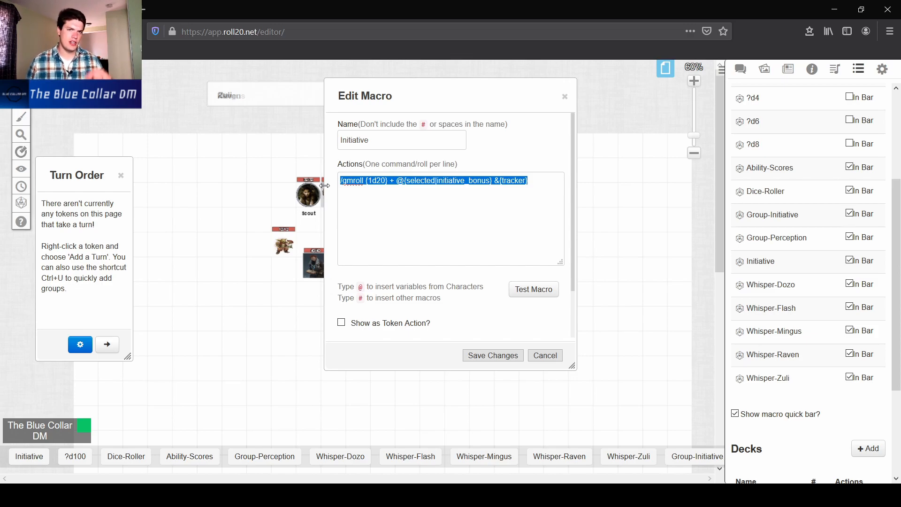
mouse_move(515, 347)
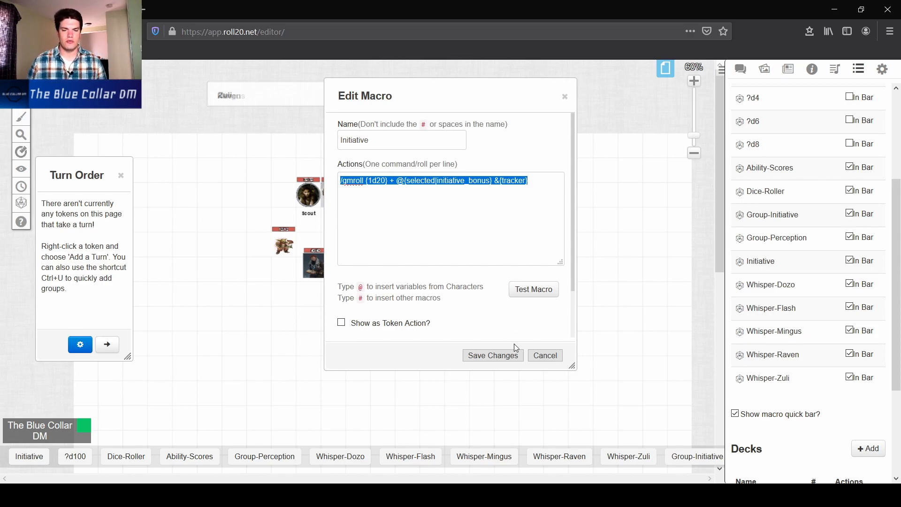
left_click(543, 355)
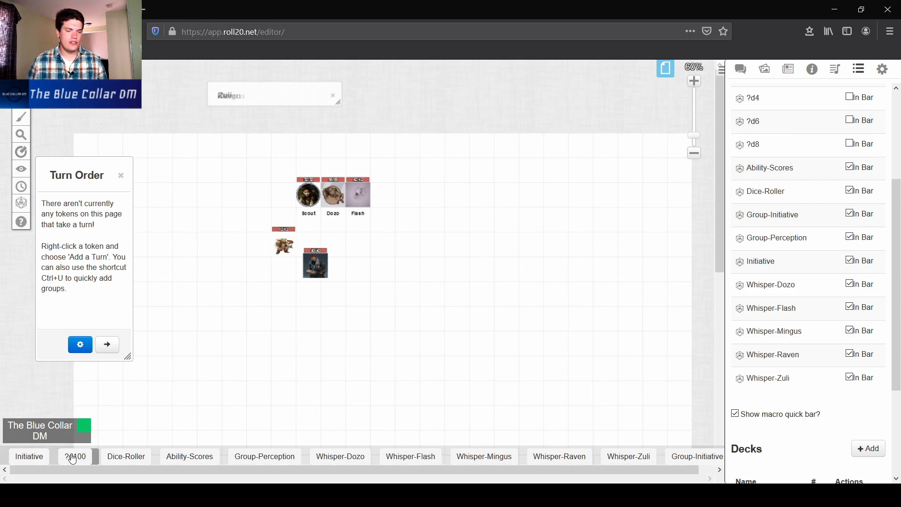
- Run the ?d100 macro with one die, posting 70 to chat, then show the macro list
left_click(121, 175)
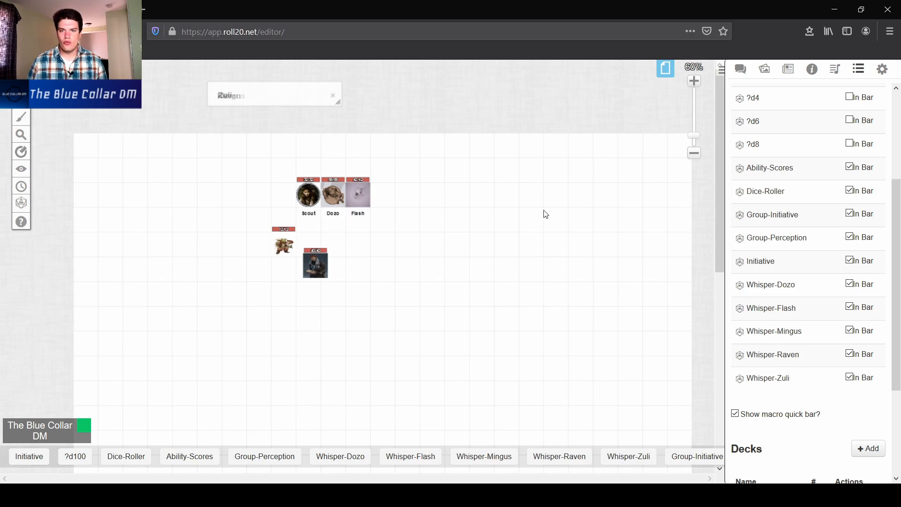
mouse_move(148, 419)
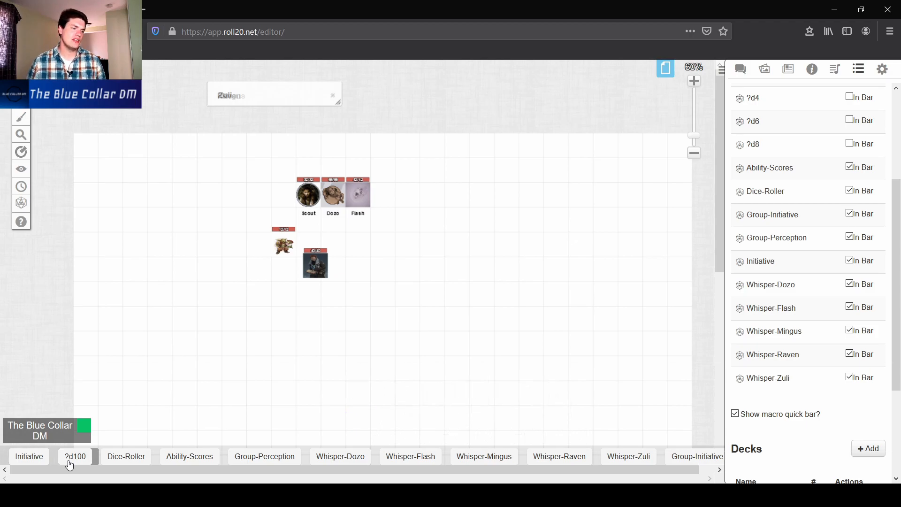
left_click(75, 456)
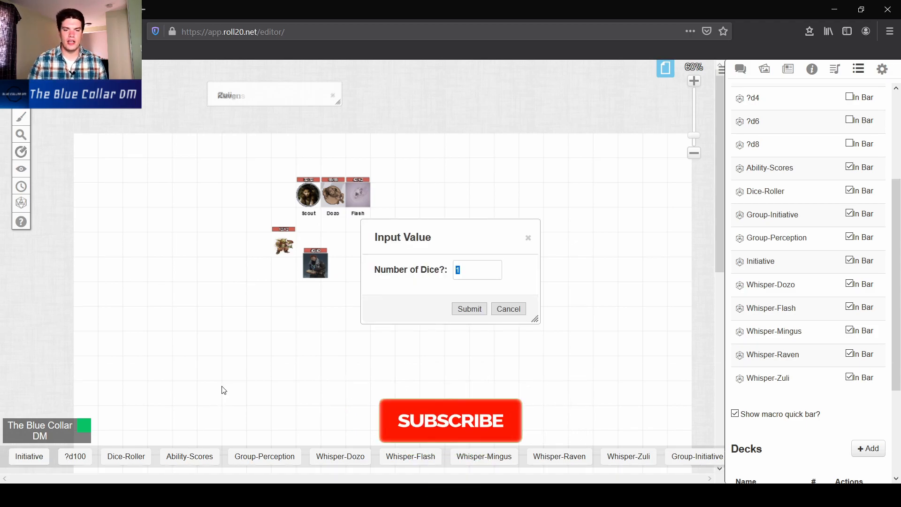
left_click(468, 308)
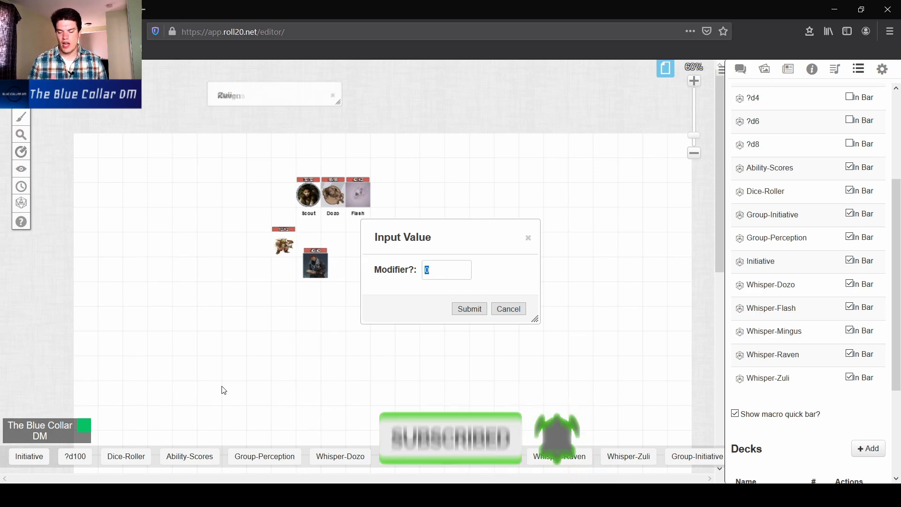
left_click(469, 309)
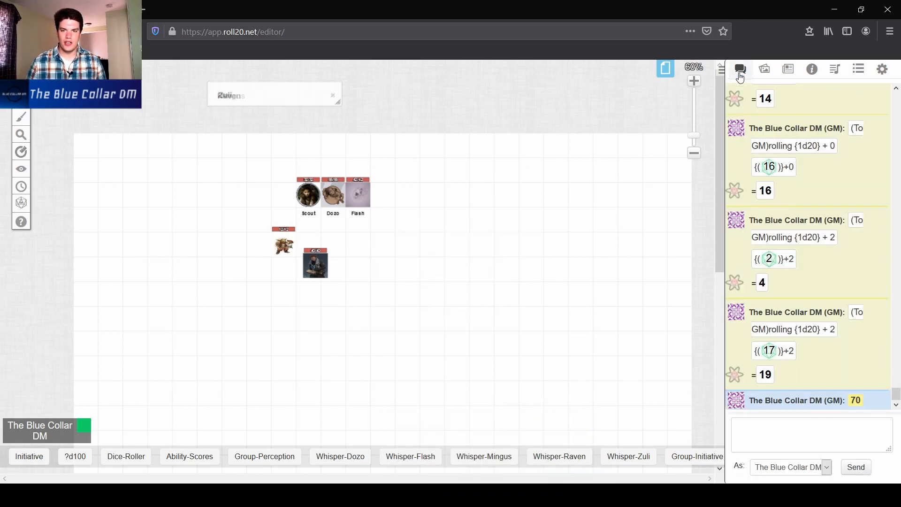
mouse_move(856, 401)
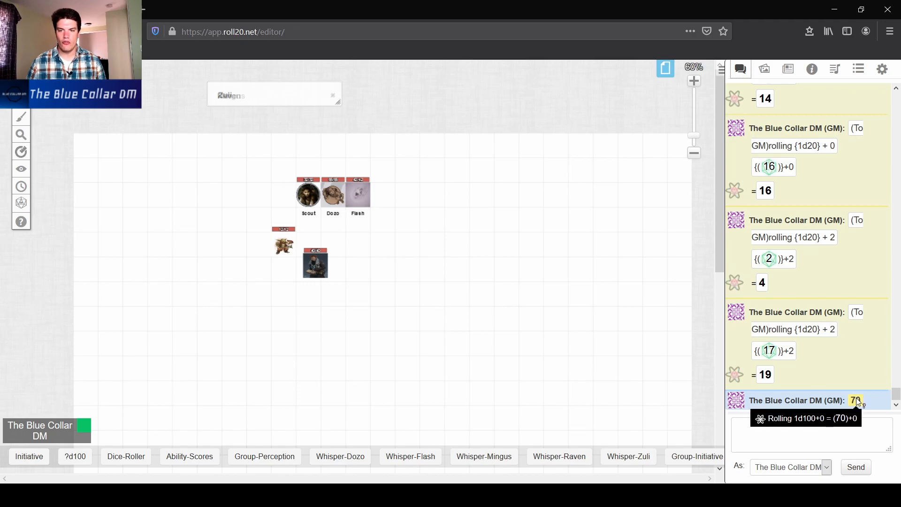
left_click(857, 68)
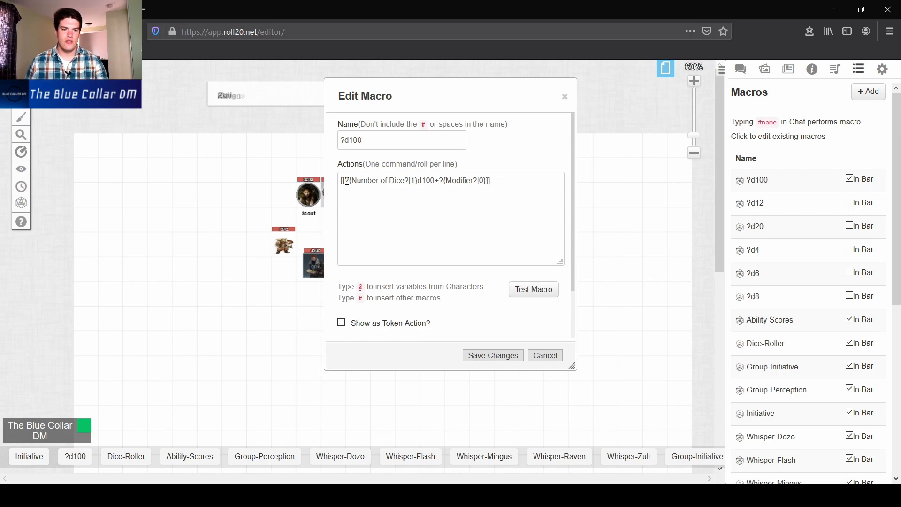
- Highlight the Number of Dice? prompt and its default count of 1 in the formula
double_click(372, 180)
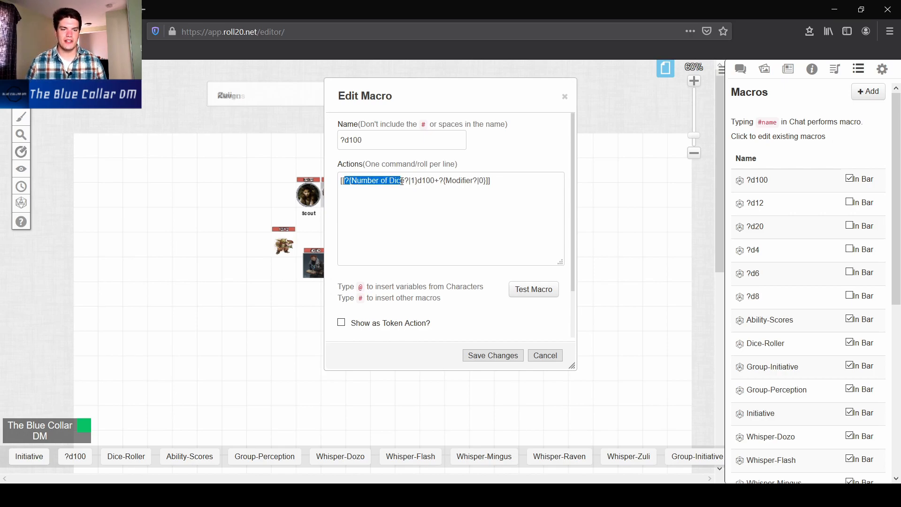
left_click(347, 180)
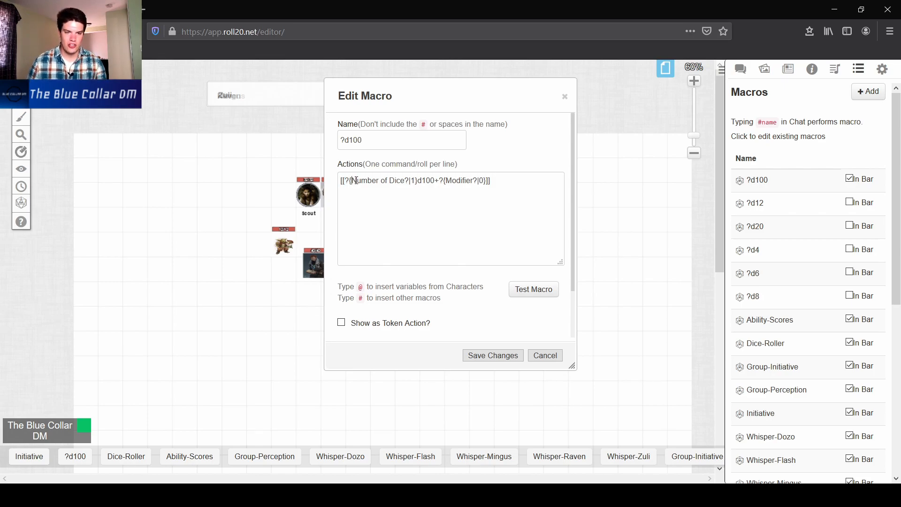
double_click(379, 180)
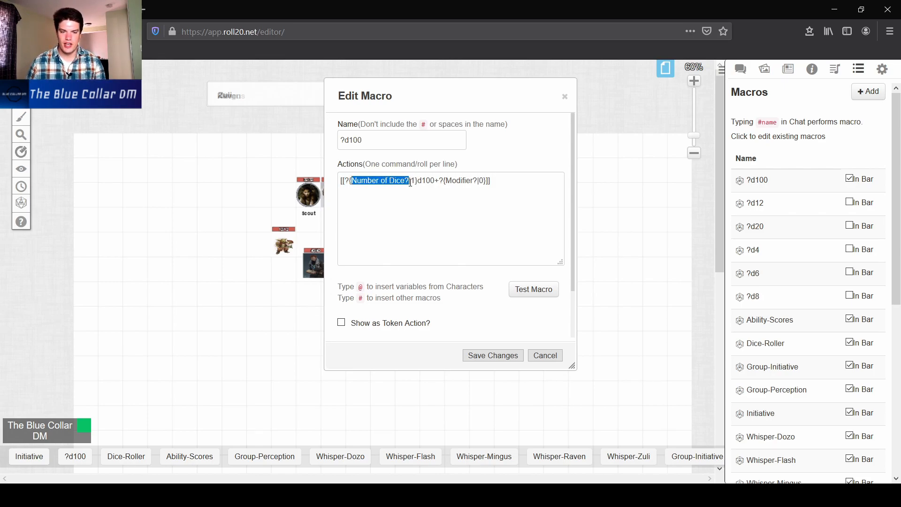
left_click(412, 180)
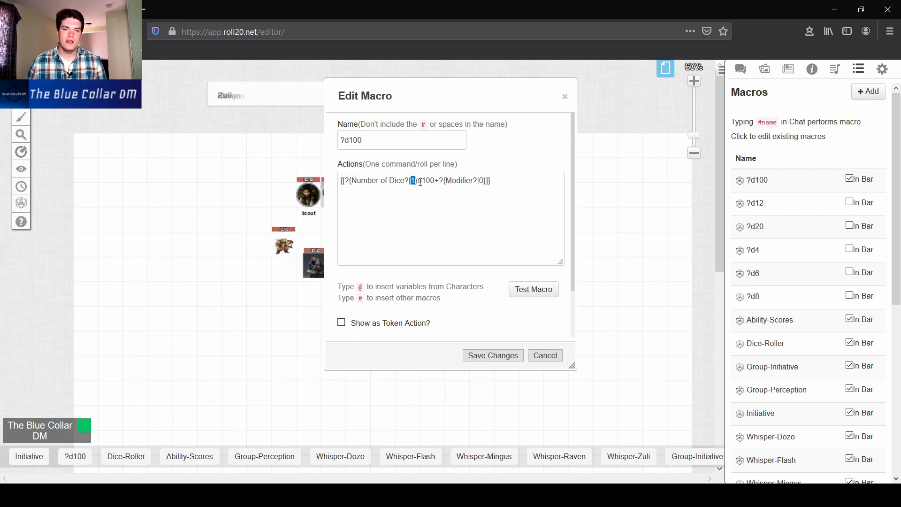
double_click(426, 180)
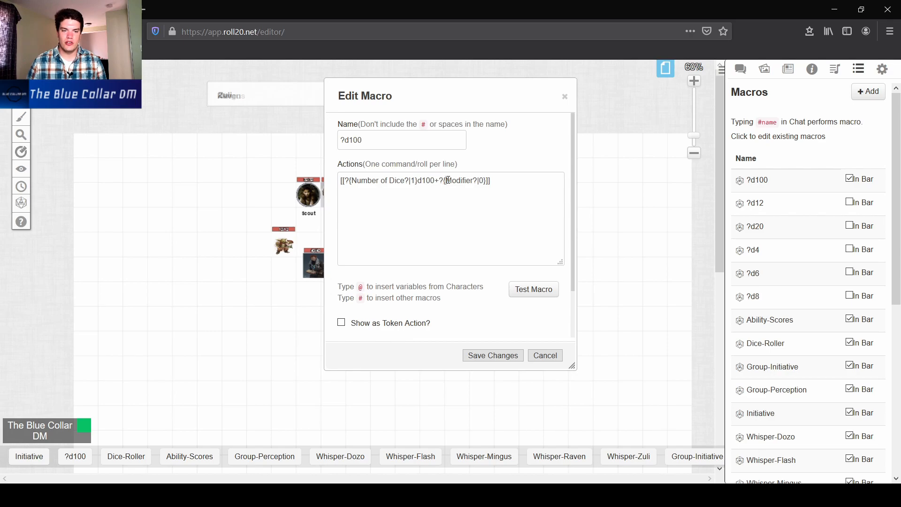
- Highlight the Modifier? prompt and d100 part, then cancel the editor unchanged
double_click(480, 181)
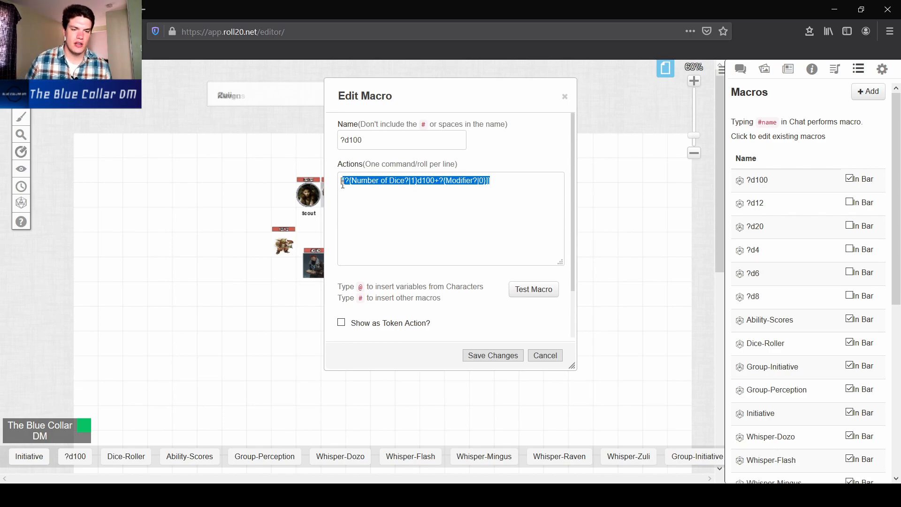
left_click(441, 196)
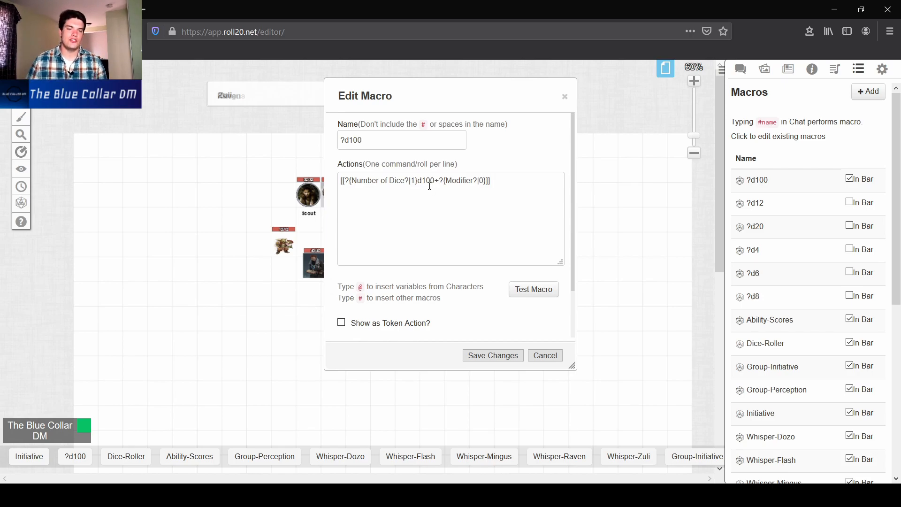
double_click(426, 181)
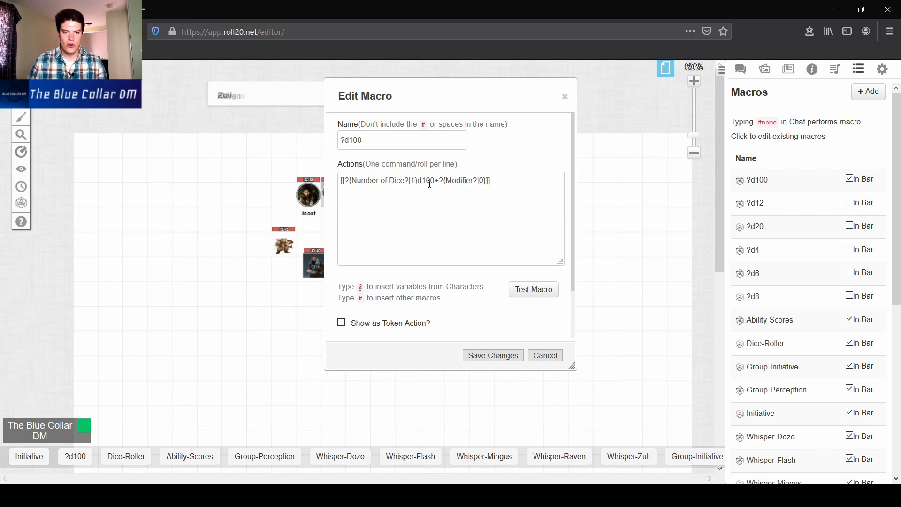
left_click(544, 355)
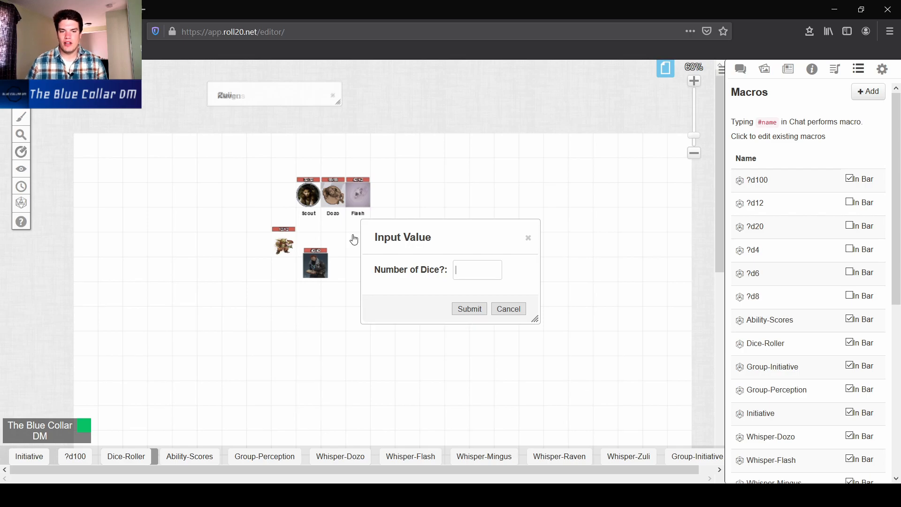
- Answer the Dice-Roller prompts (1 die, dice type, no modifier), posting a 1d4+0 total of 2 to chat
type("1")
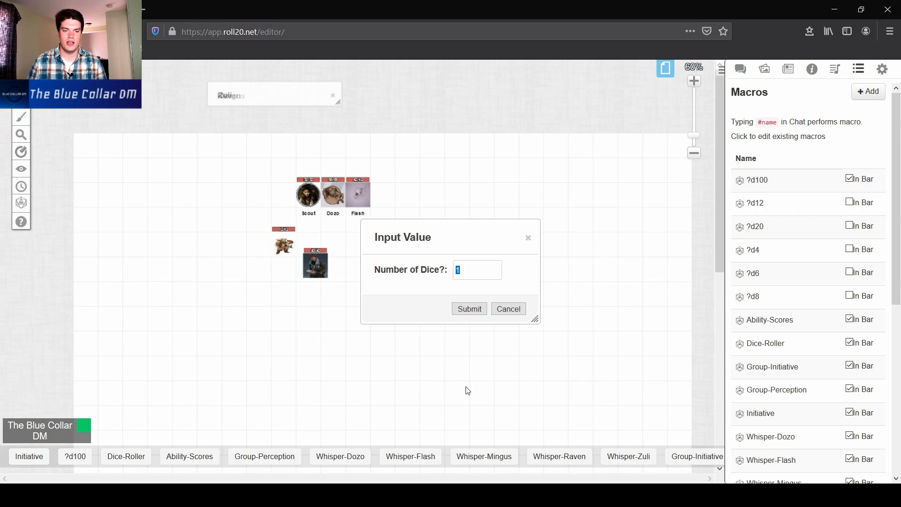
left_click(469, 308)
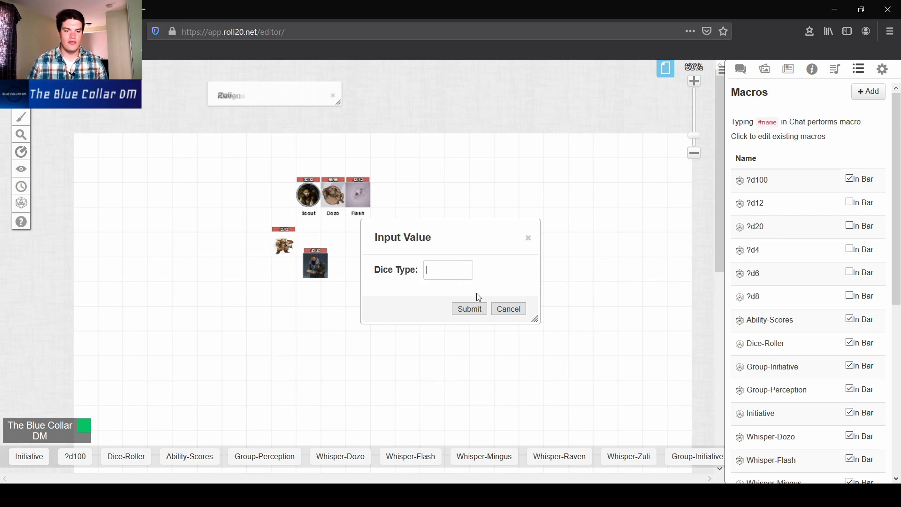
type("d20")
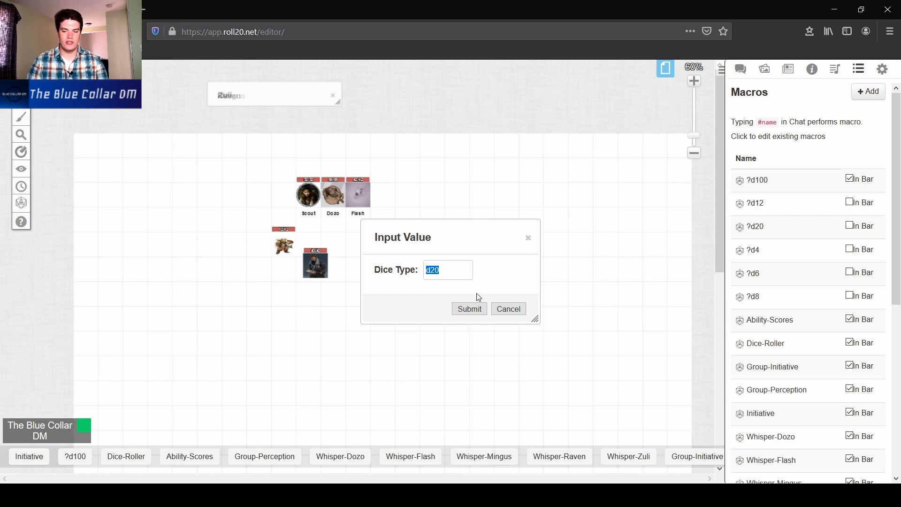
left_click(470, 309)
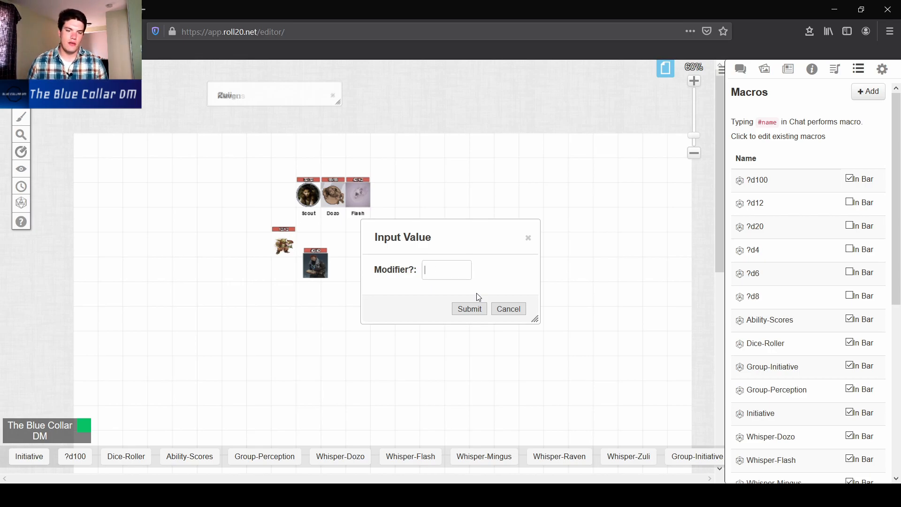
left_click(508, 309)
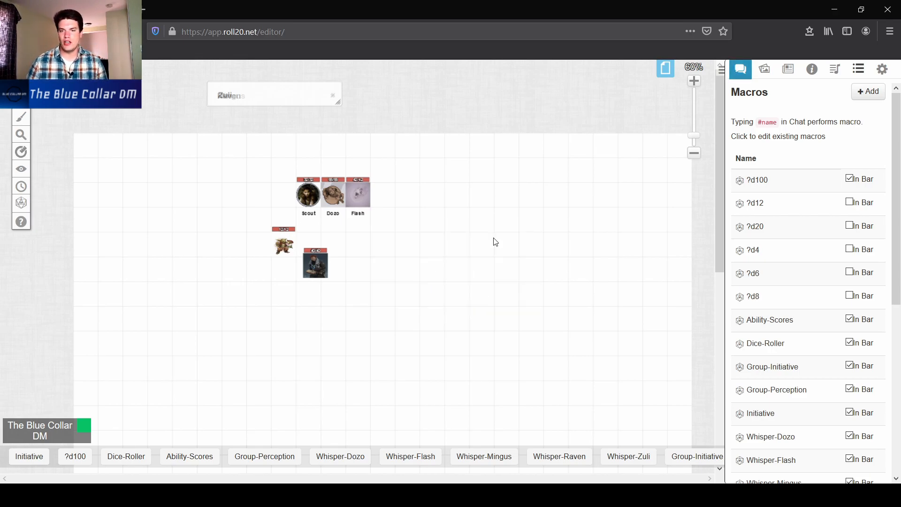
left_click(741, 69)
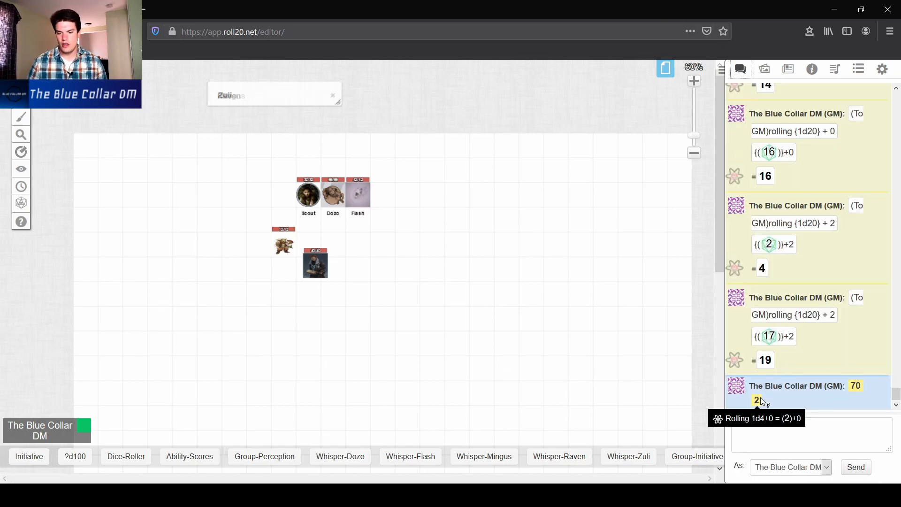
mouse_move(856, 386)
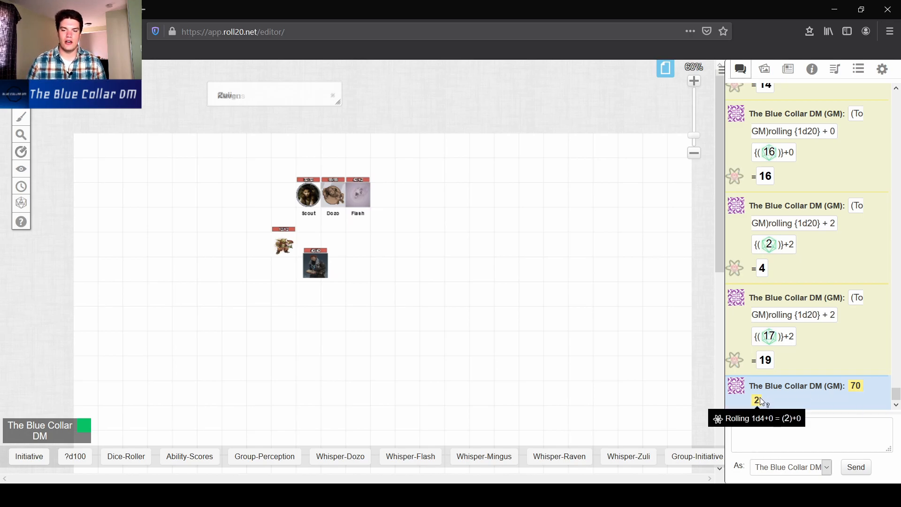
mouse_move(396, 277)
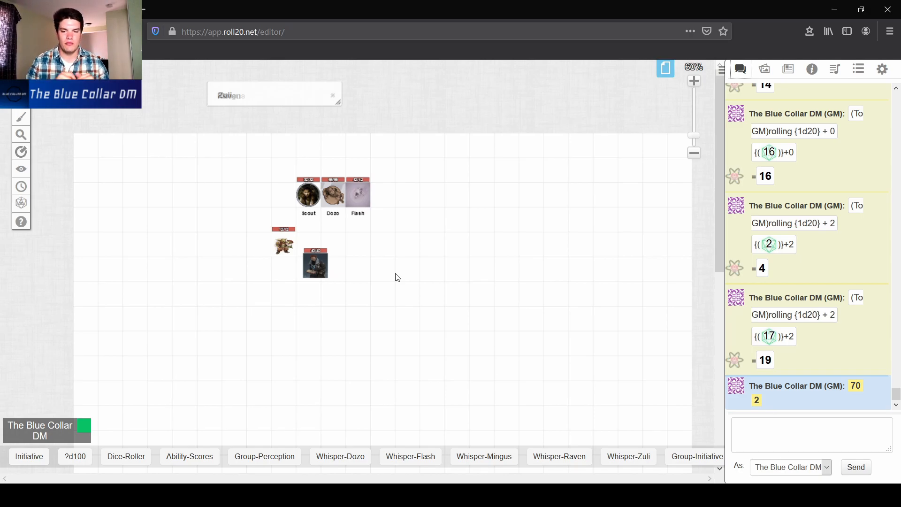
mouse_move(428, 377)
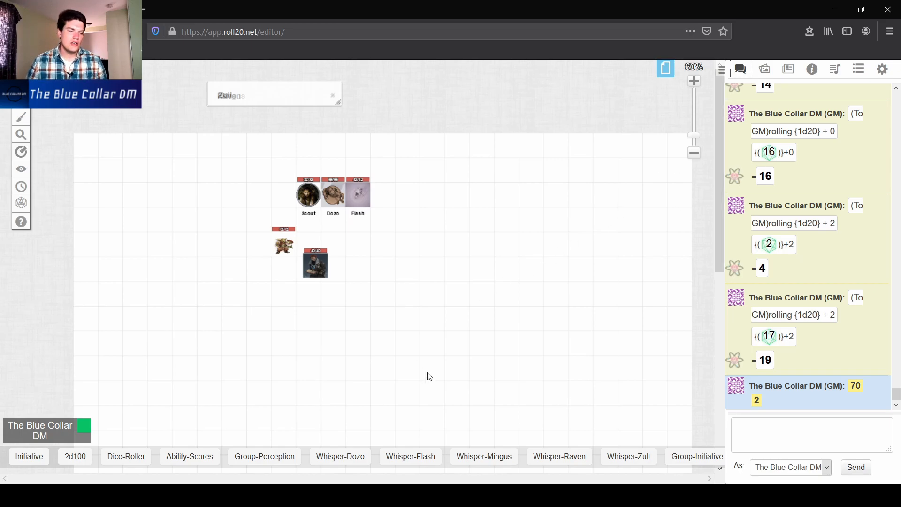
mouse_move(544, 259)
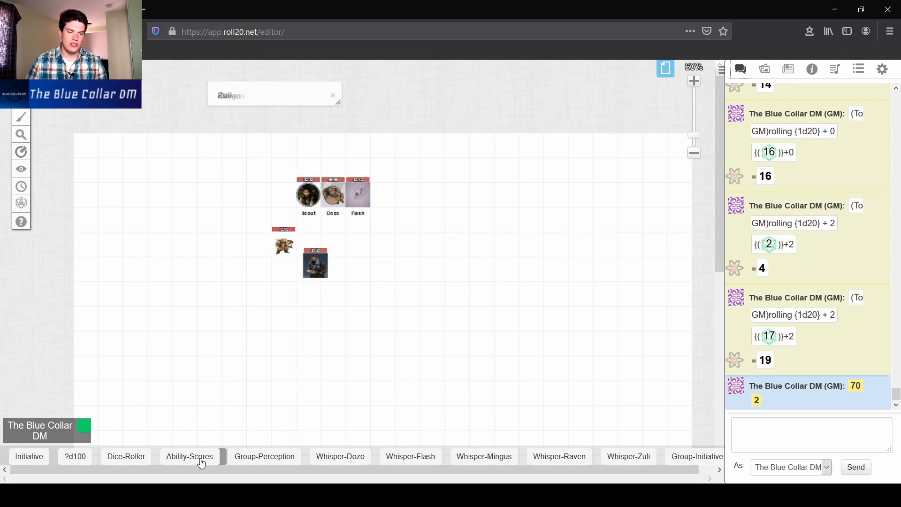
- Run Ability-Scores, posting six 4d6-drop-lowest results 6, 8, 15, 13, 9, 14
left_click(188, 456)
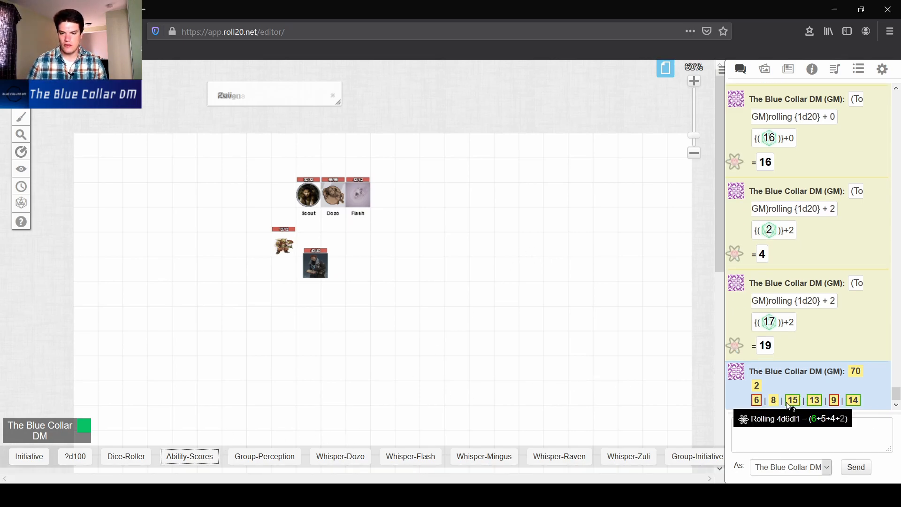
mouse_move(410, 407)
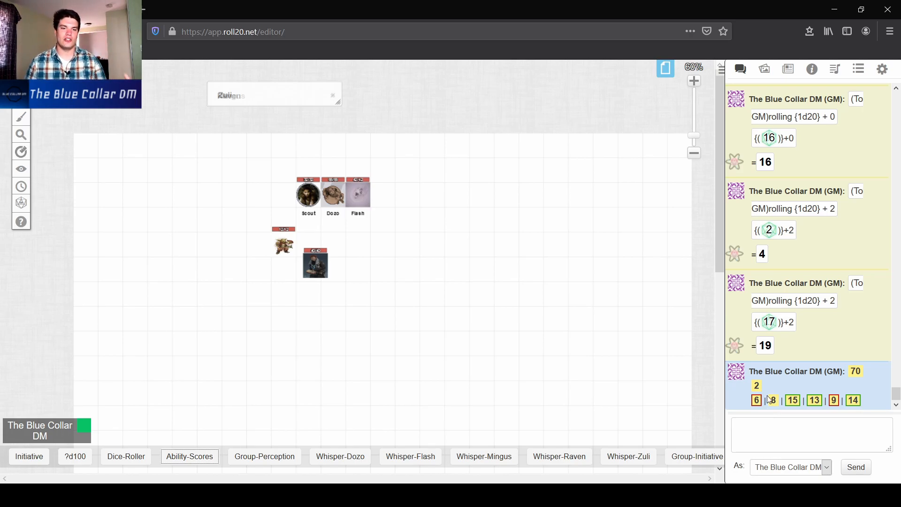
mouse_move(834, 400)
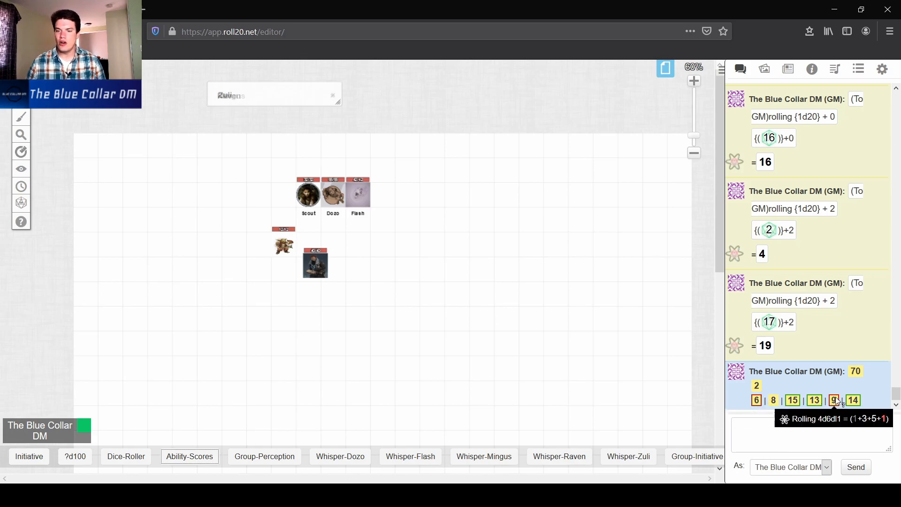
mouse_move(853, 399)
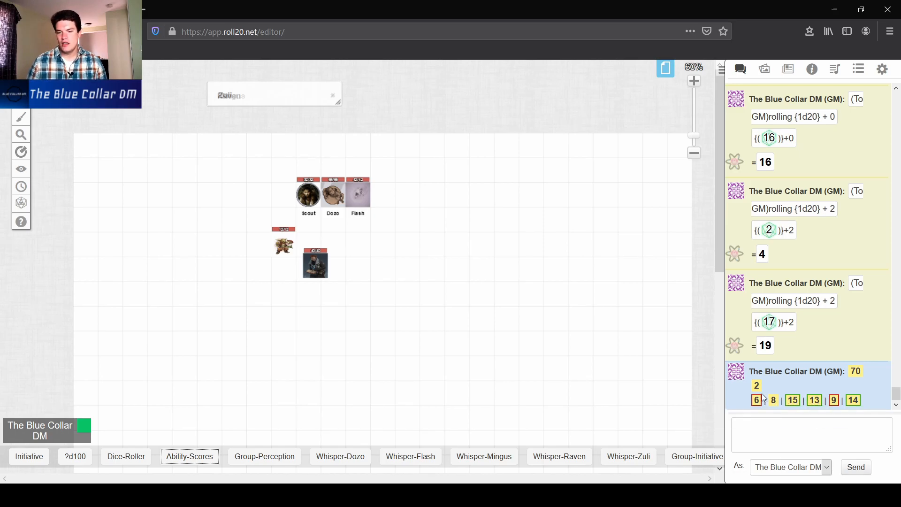
mouse_move(756, 399)
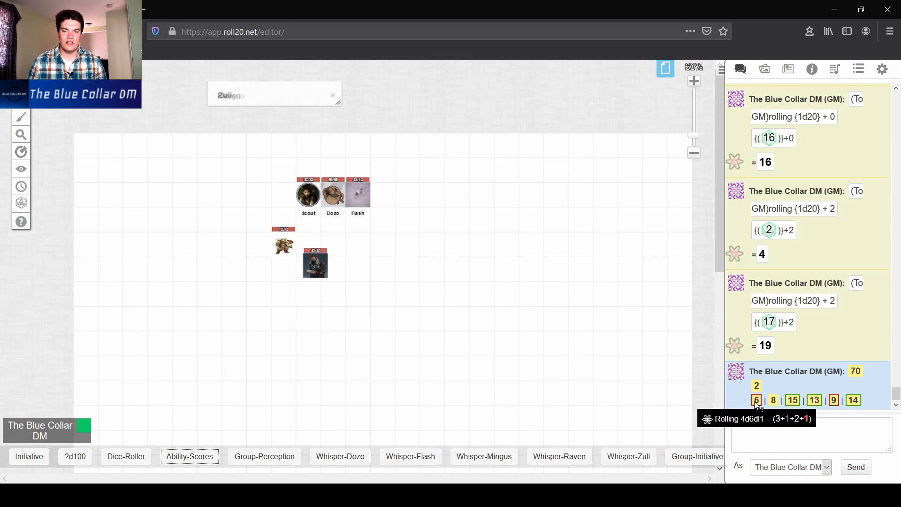
mouse_move(834, 401)
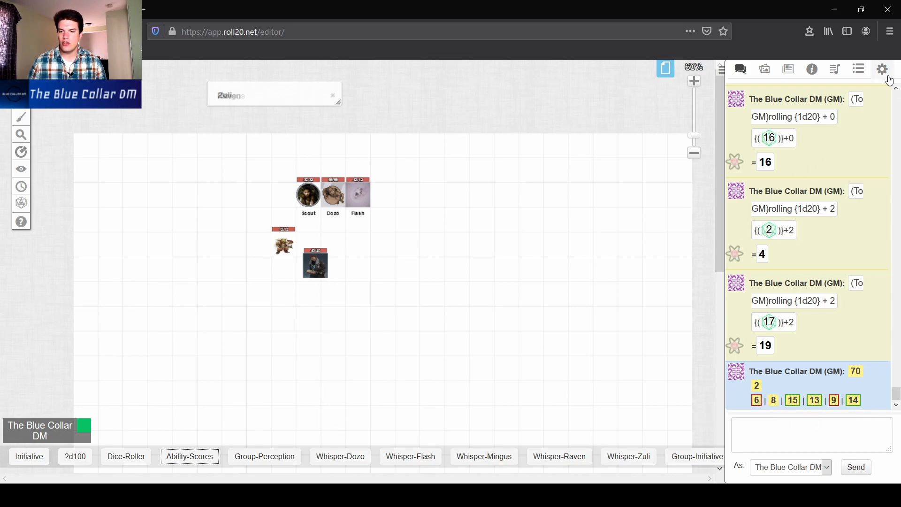
- Review the Ability-Scores macro's six 4d6dl1 expressions and cancel the editor unchanged
left_click(857, 69)
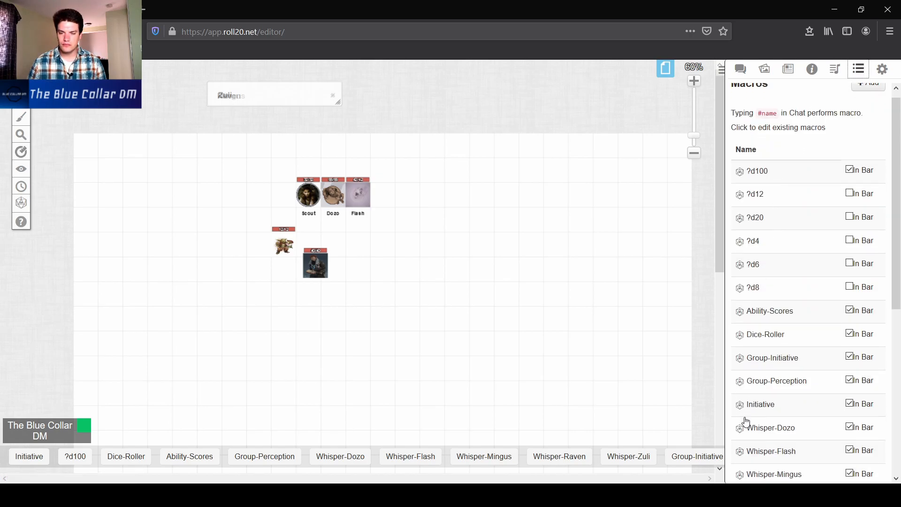
left_click(769, 310)
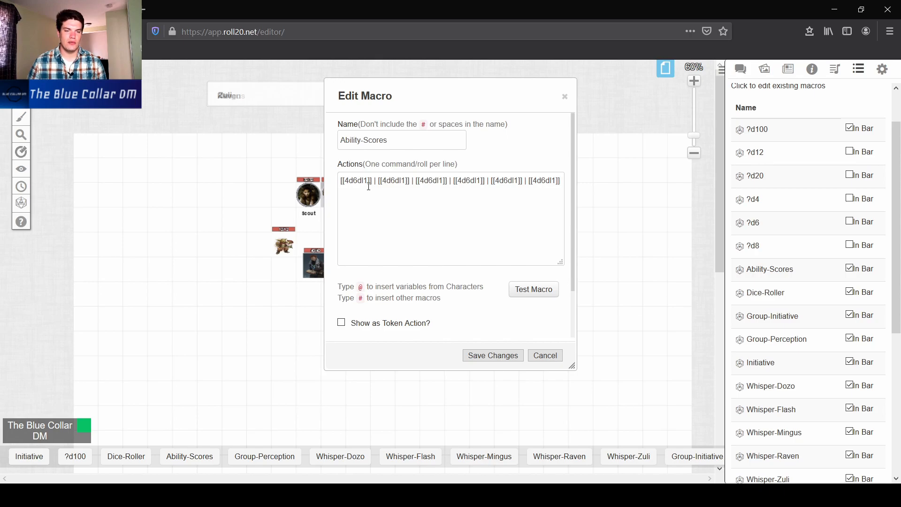
double_click(354, 180)
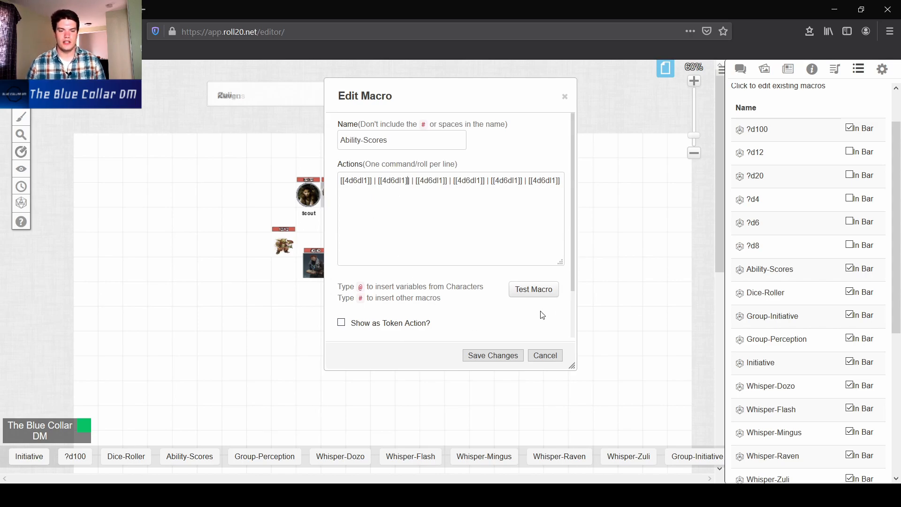
left_click(544, 355)
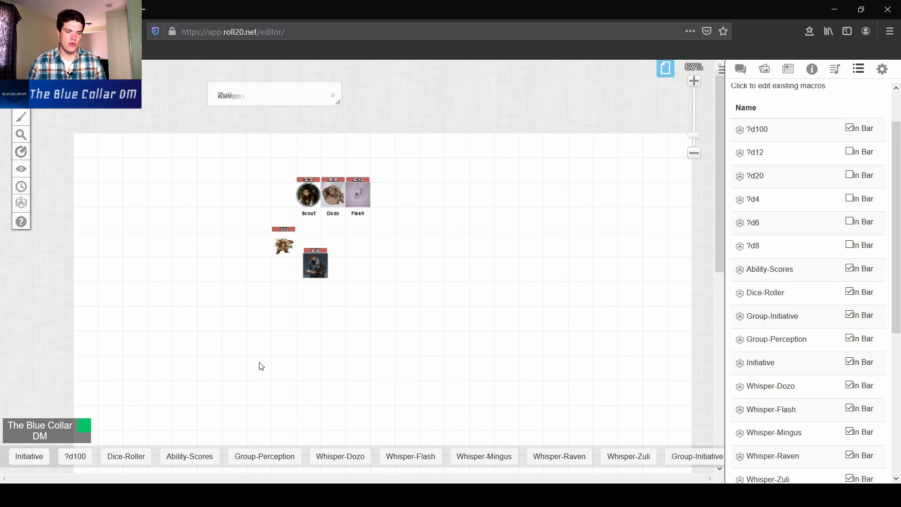
- Return to the chat log showing ability scores 6, 8, 15, 13, 9 and 14
left_click(741, 68)
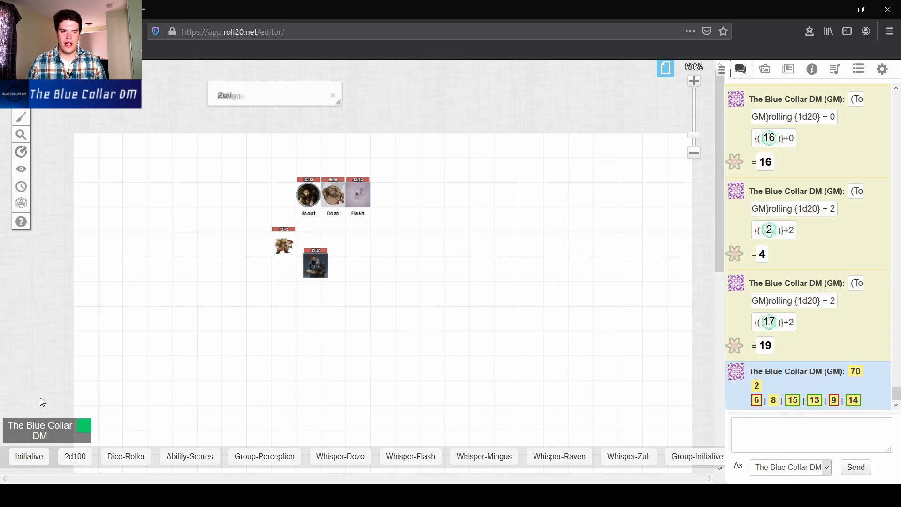
mouse_move(133, 430)
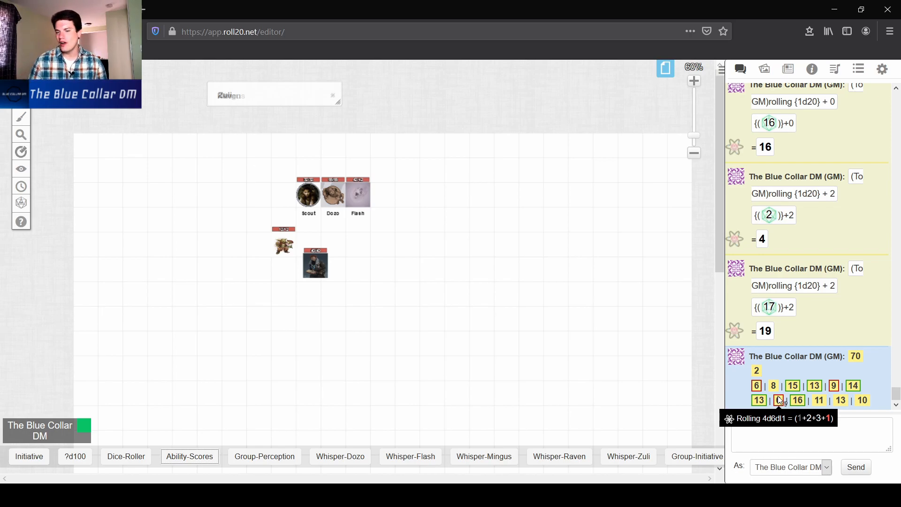
mouse_move(797, 400)
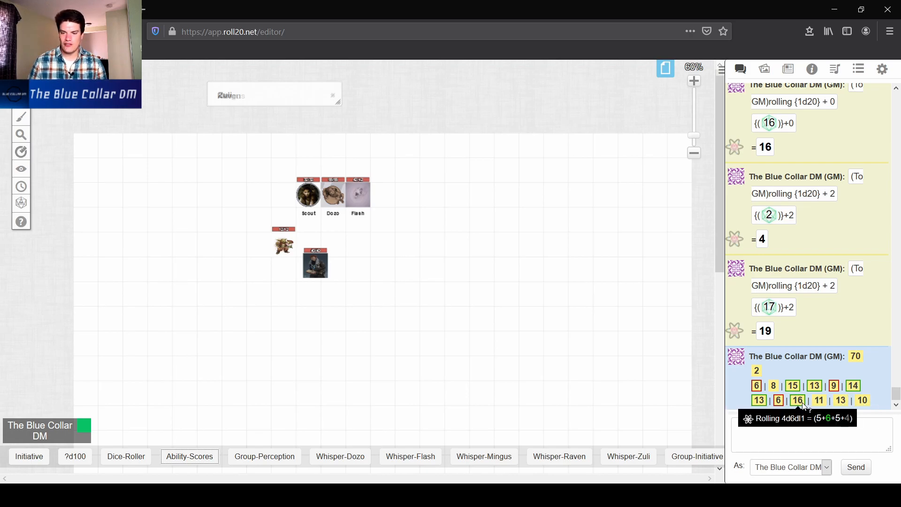
mouse_move(778, 400)
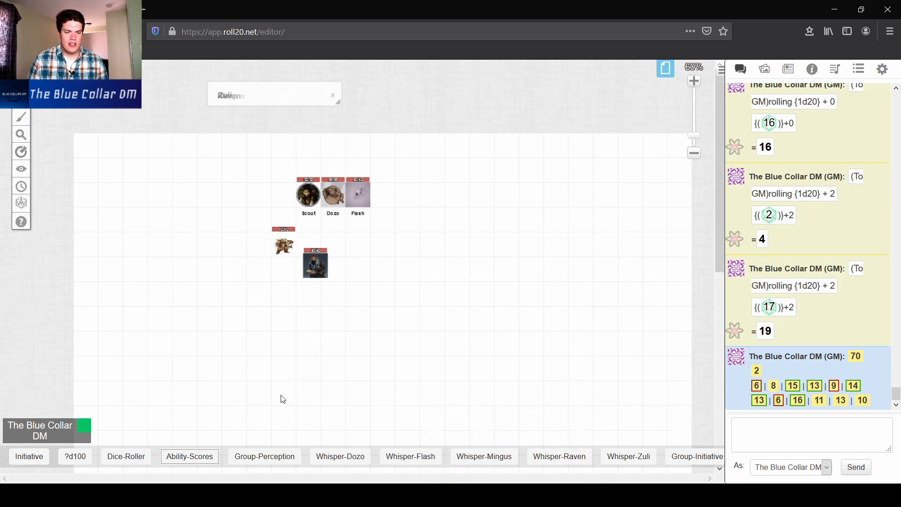
mouse_move(293, 440)
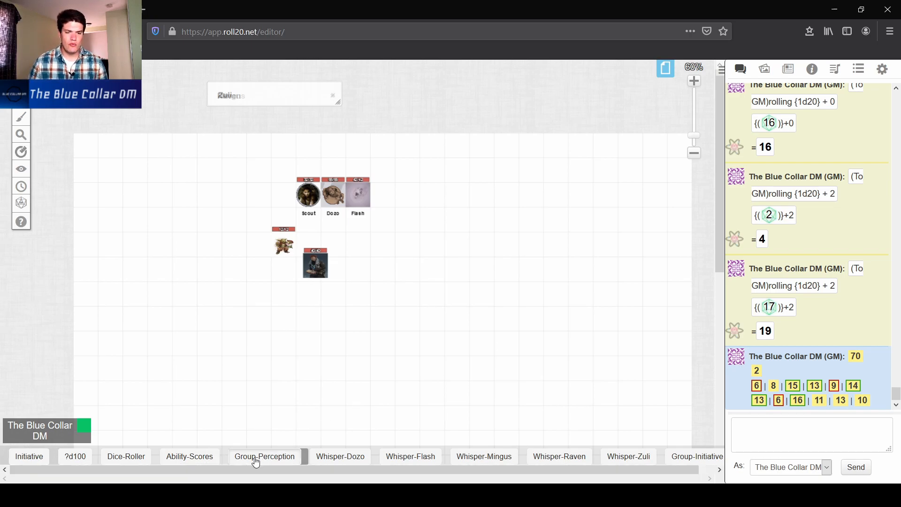
- Run the Group-Perception macro three times, posting whispered perception tables for all seven characters
left_click(263, 456)
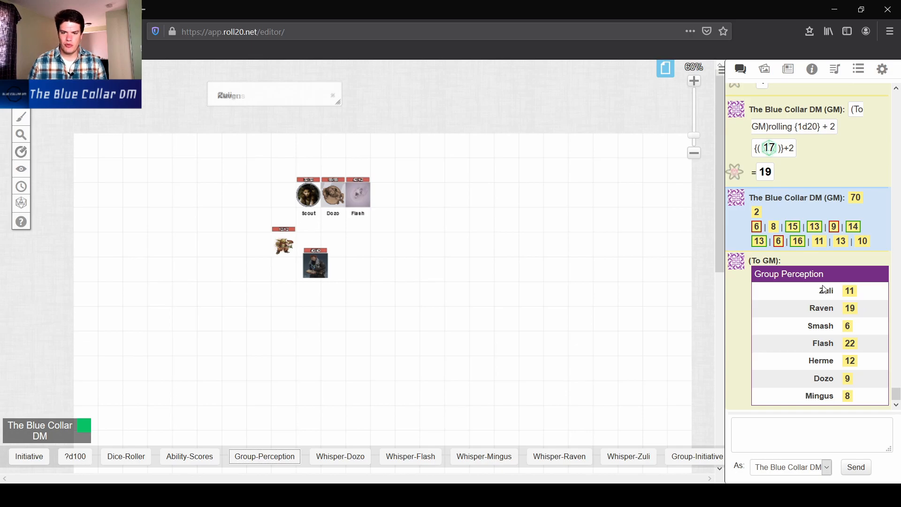
mouse_move(846, 395)
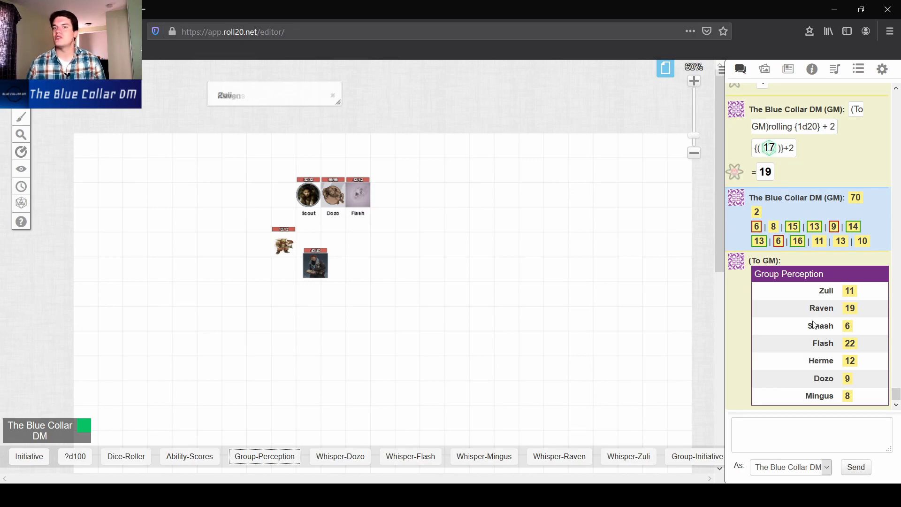
left_click(264, 456)
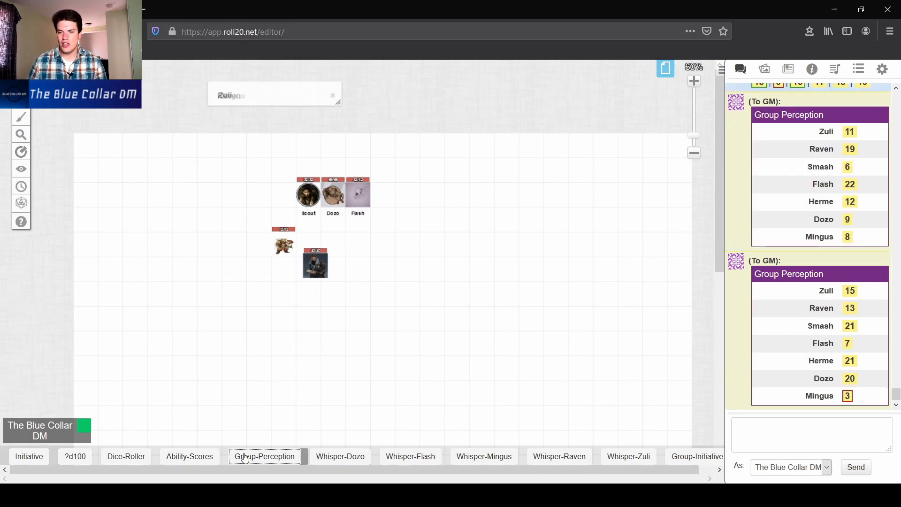
left_click(264, 456)
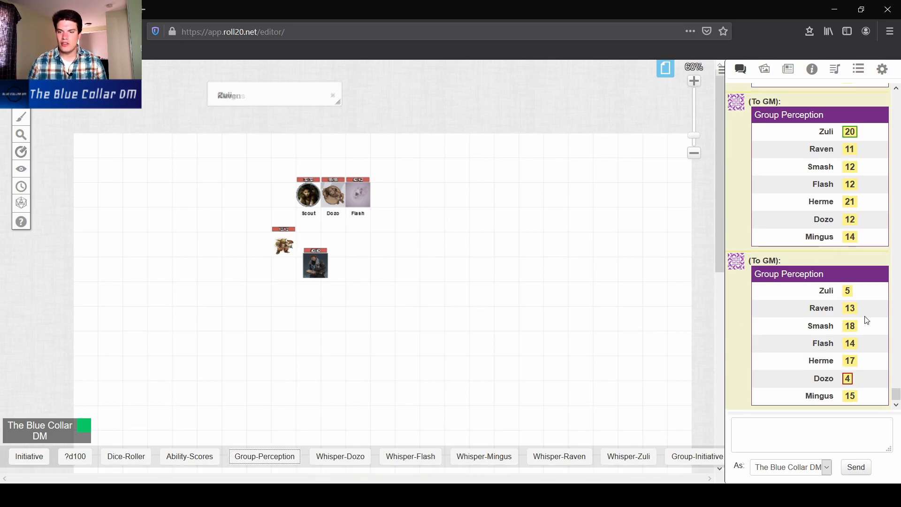
mouse_move(850, 326)
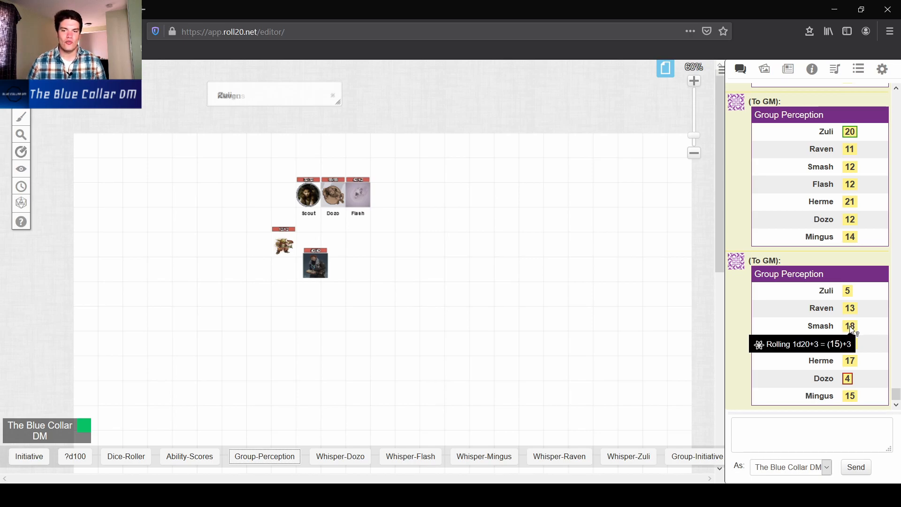
mouse_move(699, 366)
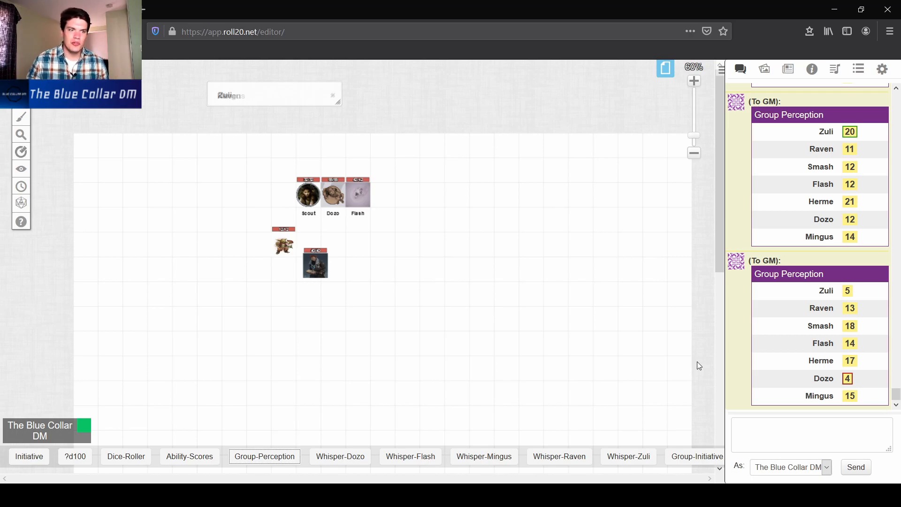
mouse_move(779, 377)
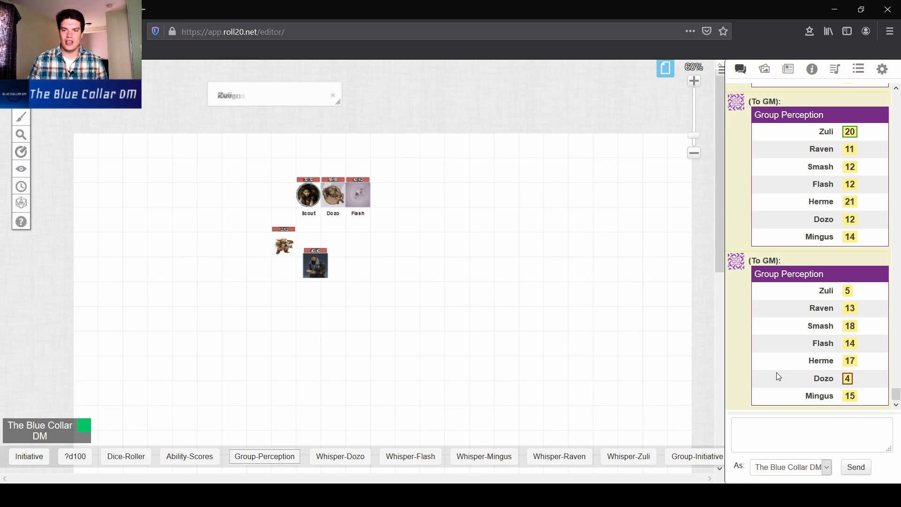
left_click(857, 69)
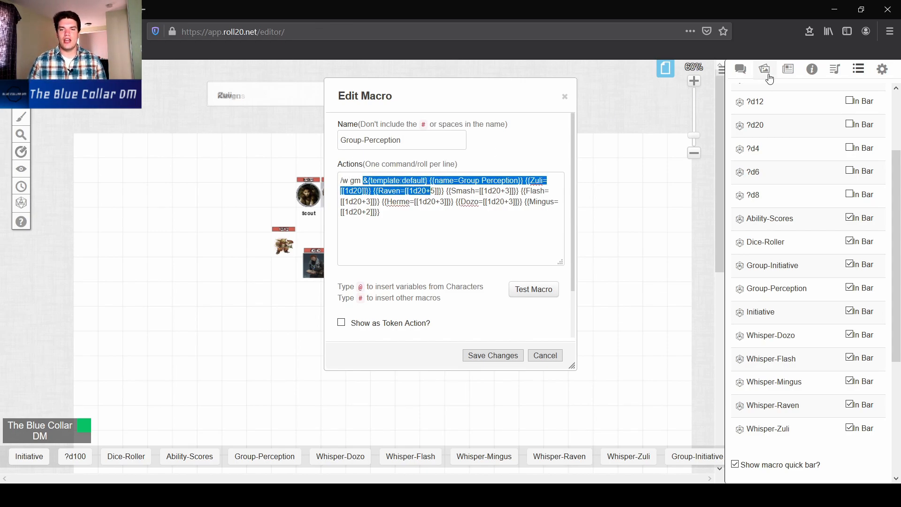
left_click(532, 289)
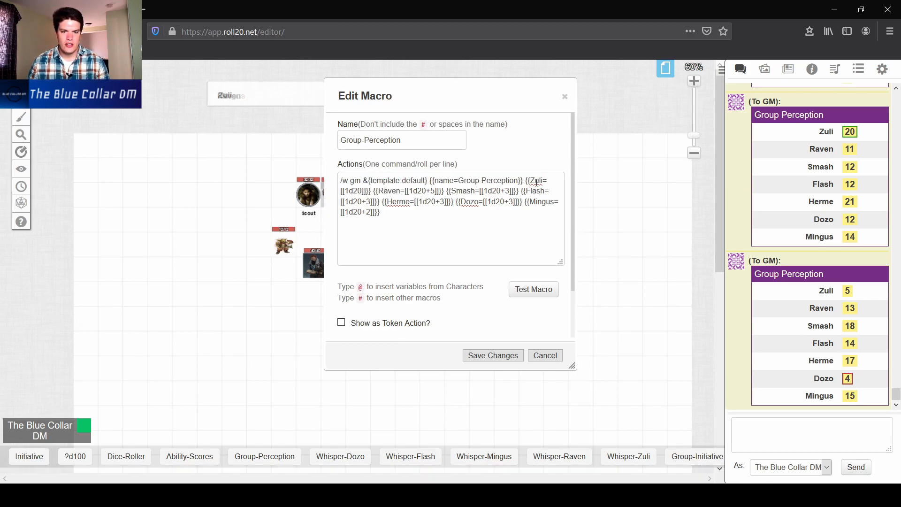
double_click(536, 180)
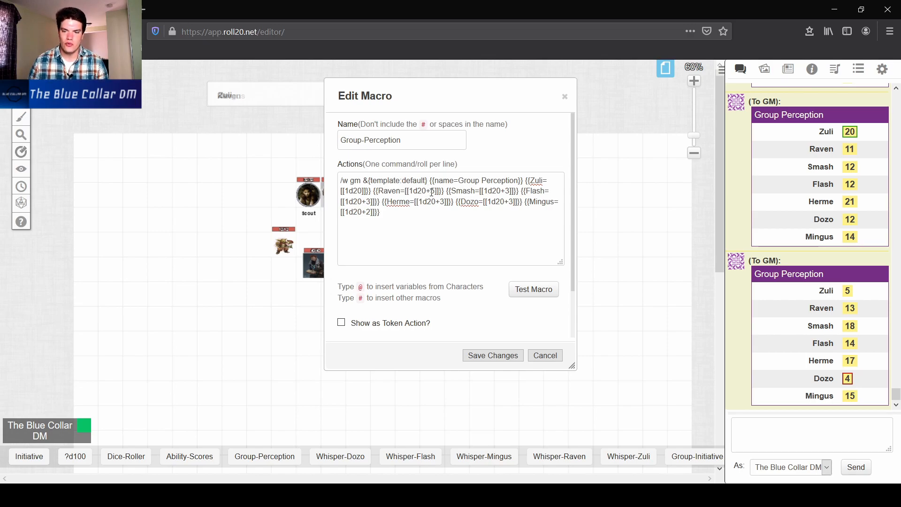
mouse_move(850, 308)
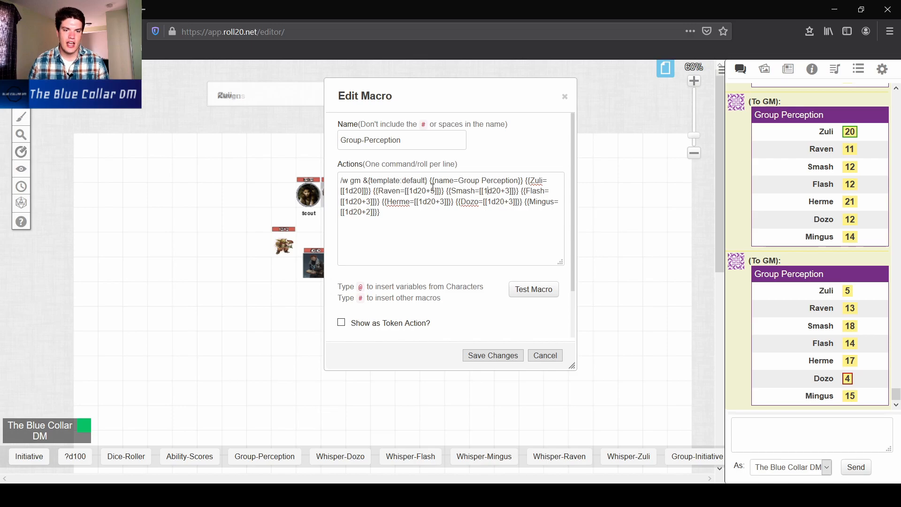
mouse_move(850, 308)
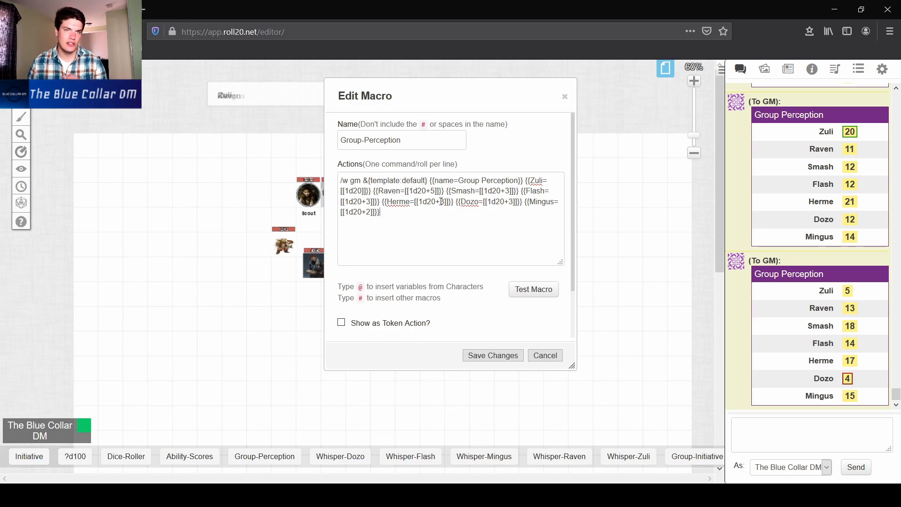
double_click(441, 202)
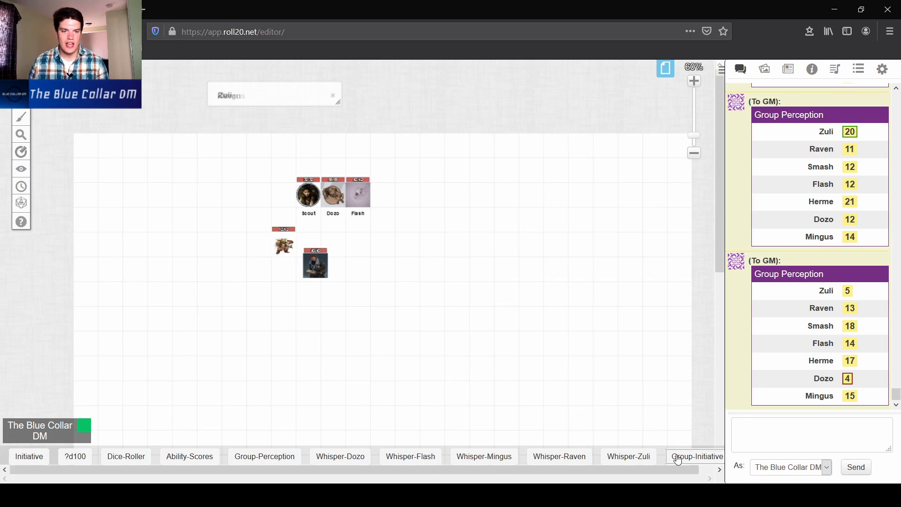
- Run the Group-Initiative macro so a whispered initiative table posts to chat
left_click(696, 456)
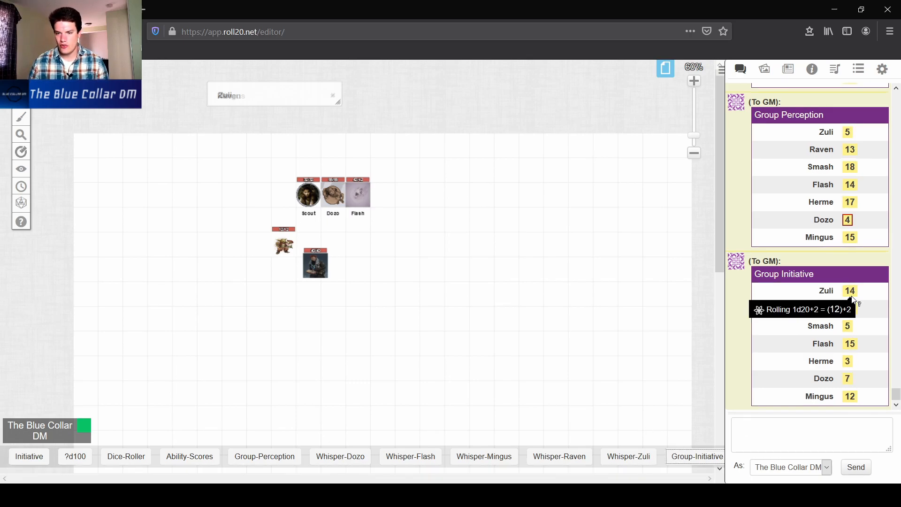
mouse_move(850, 308)
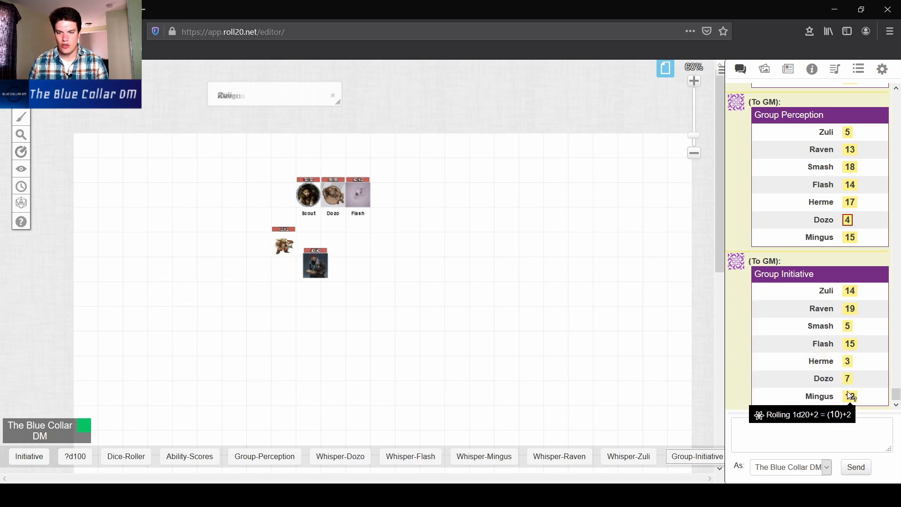
left_click(857, 69)
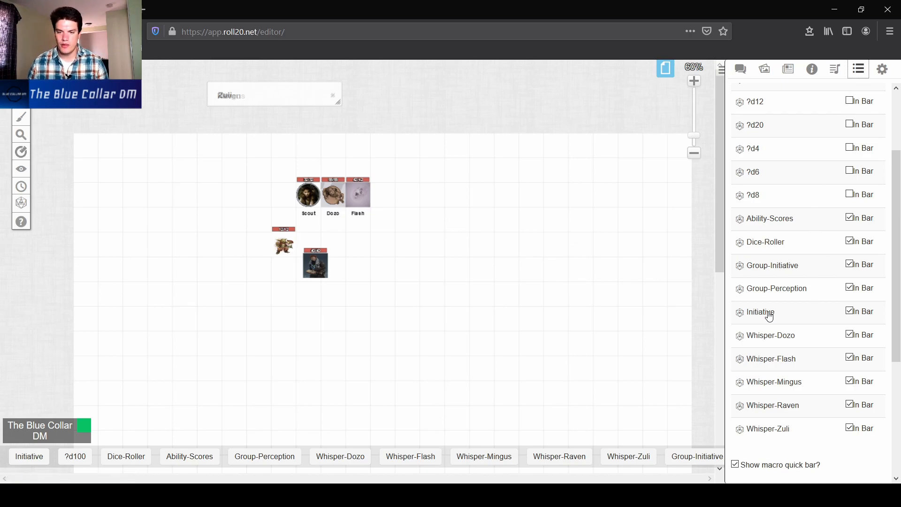
- Inspect the Group-Initiative macro's per-character d20 formula in Collections and close the editor
left_click(759, 311)
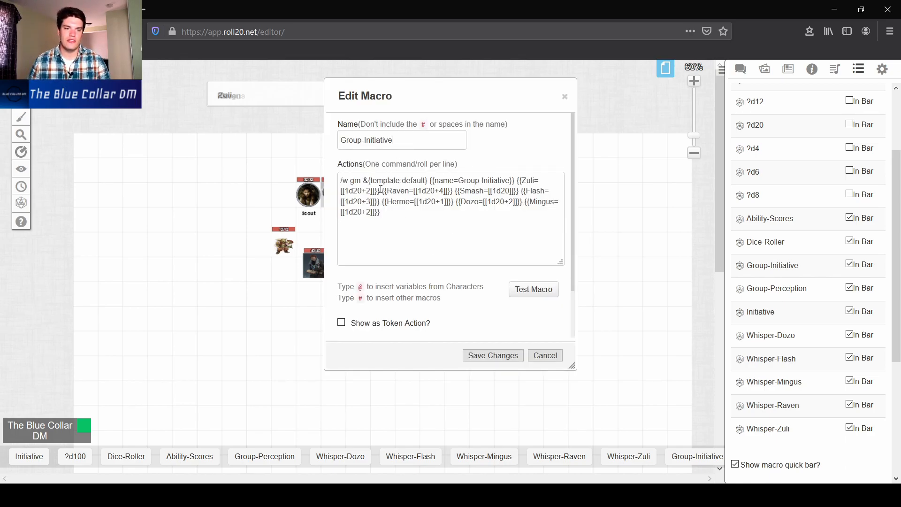
triple_click(365, 140)
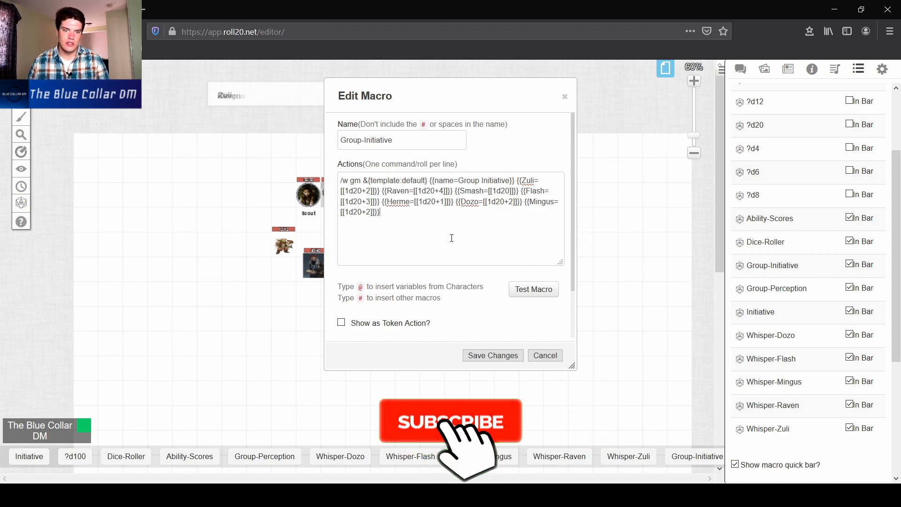
left_click(450, 420)
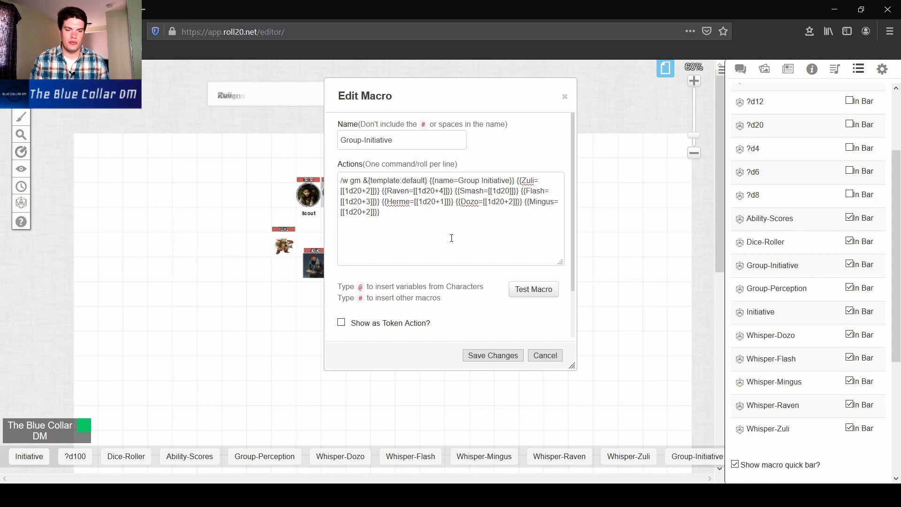
mouse_move(566, 252)
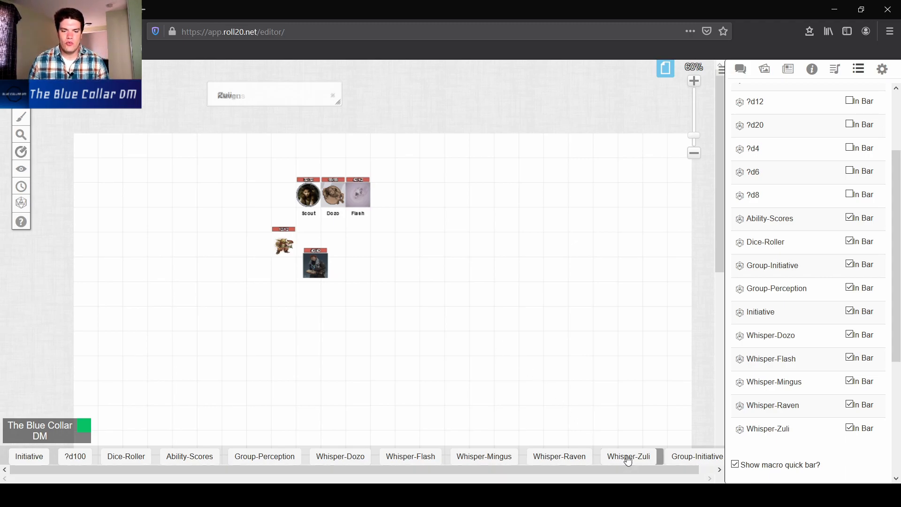
- Whisper 'for youtube and laughs' to Zuli through the Whisper-Zuli macro's message prompt
left_click(628, 456)
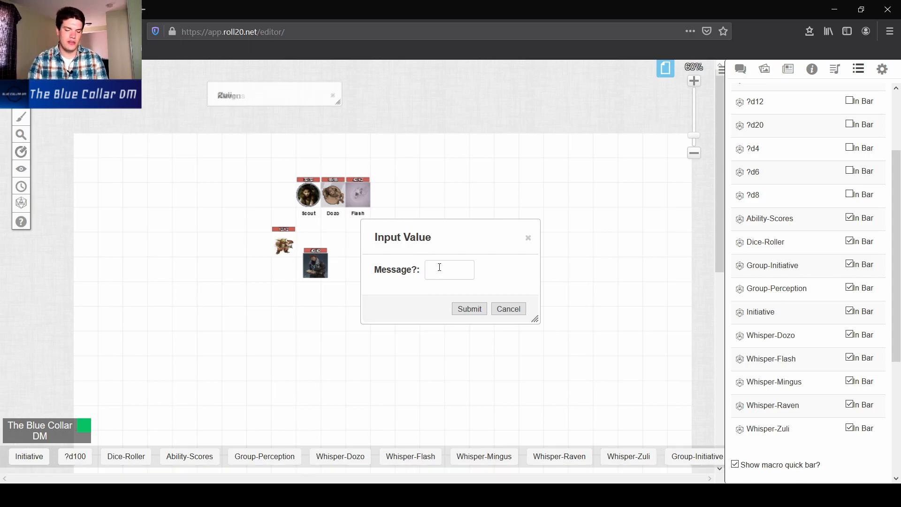
type("for y")
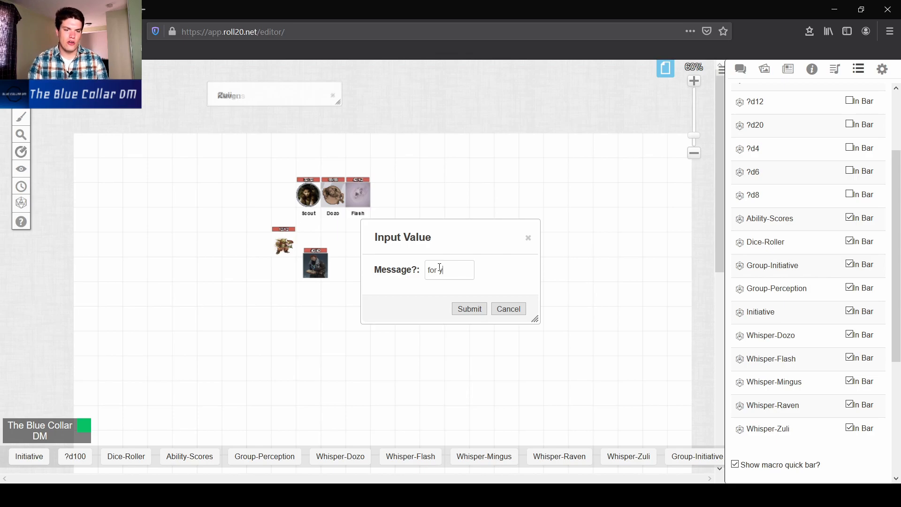
type("youtube")
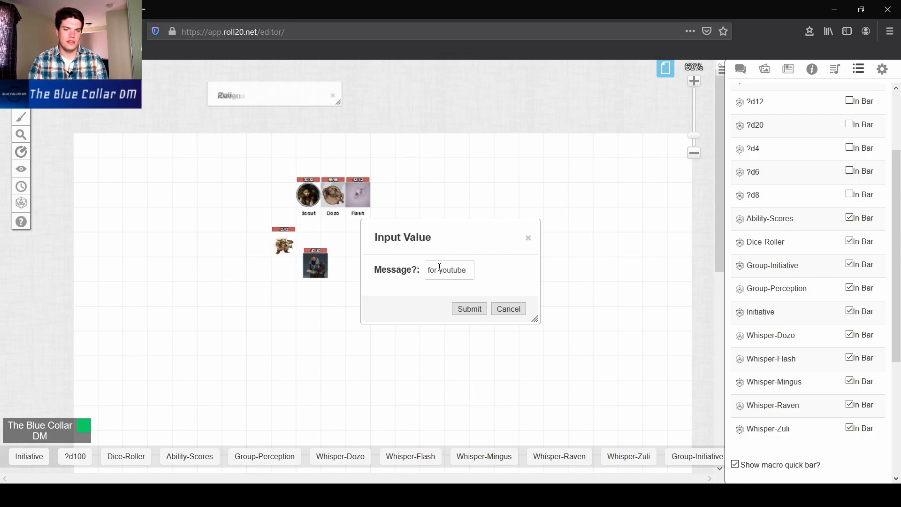
type("e and laughs")
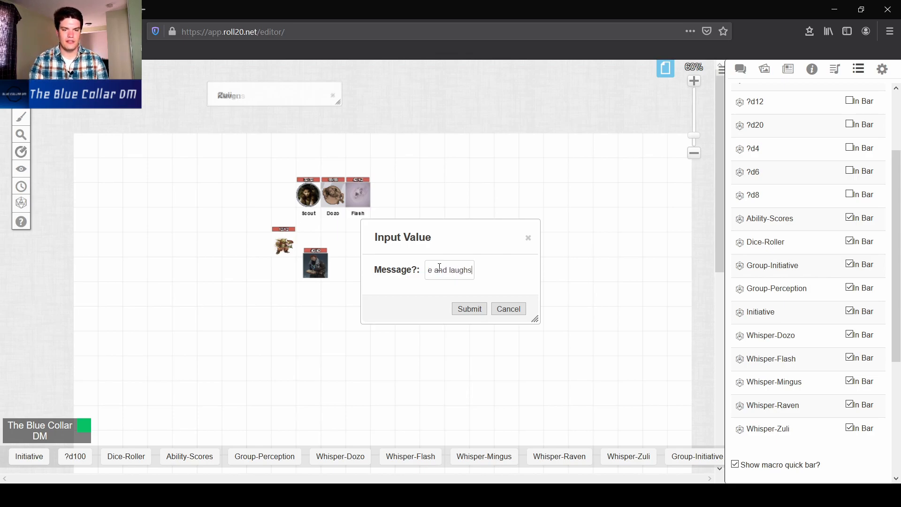
left_click(468, 309)
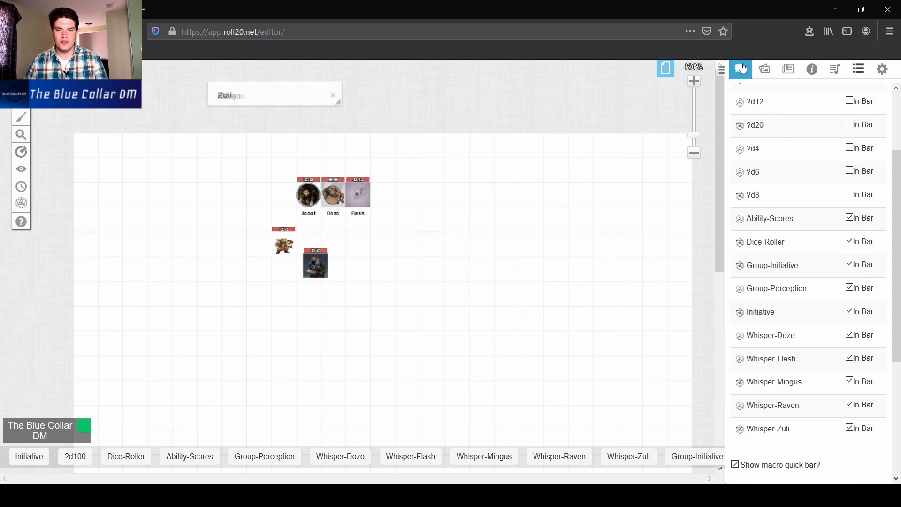
- Check the whisper in the chat log, then return to the macro list
left_click(741, 69)
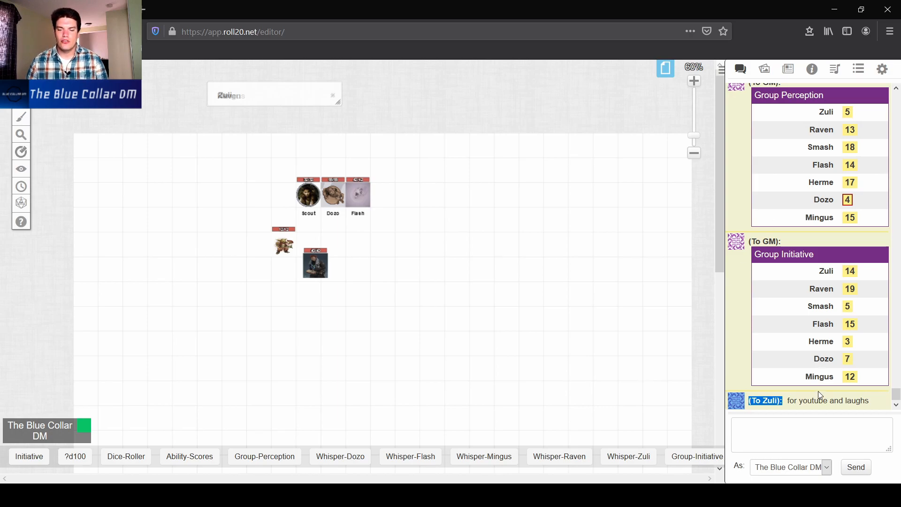
left_click(882, 68)
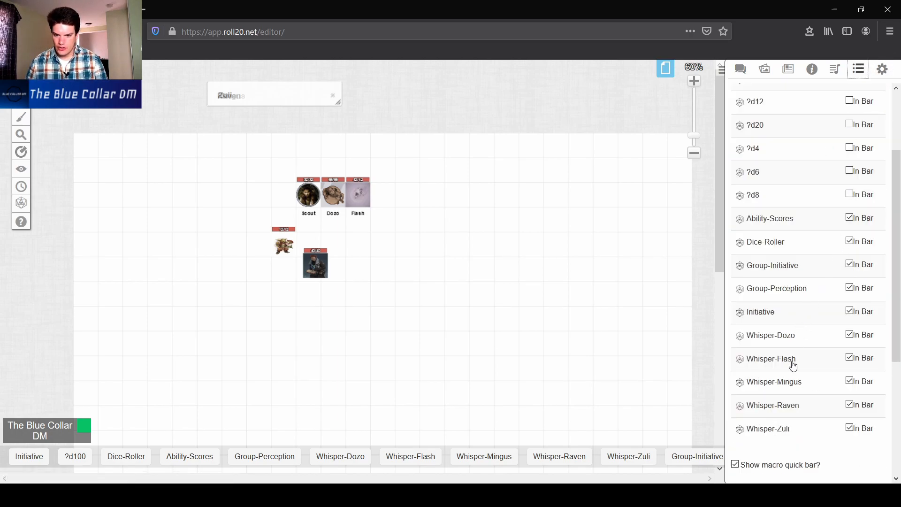
- Review the Whisper-Zuli macro's command '/w Zuli ?{Message?}', highlighting the recipient and prompt parts
left_click(769, 428)
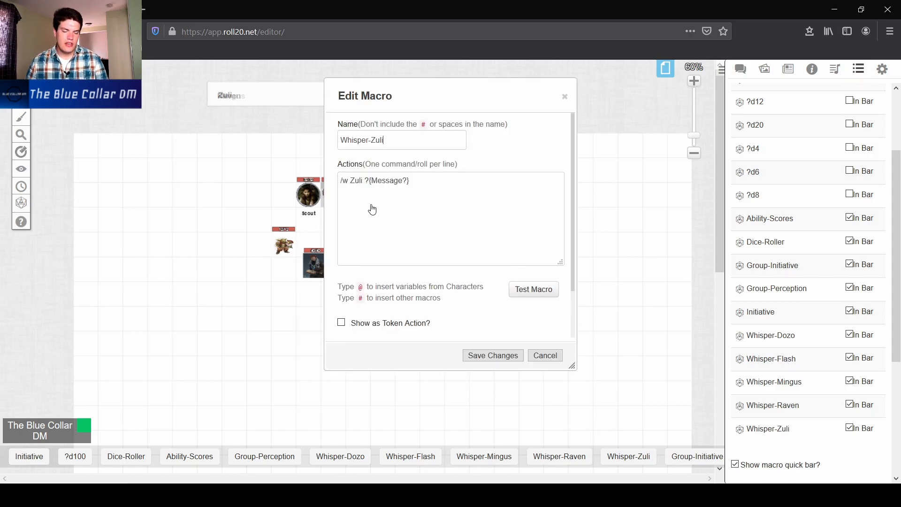
double_click(357, 181)
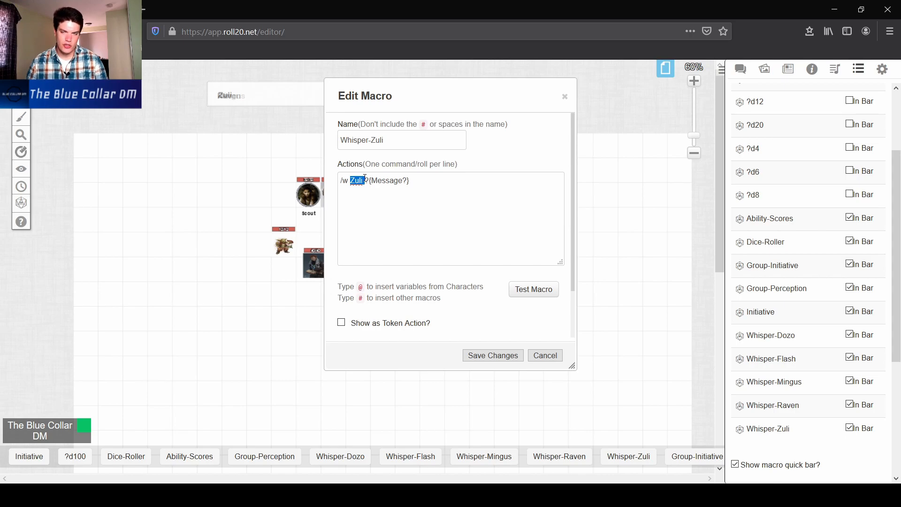
left_click(365, 180)
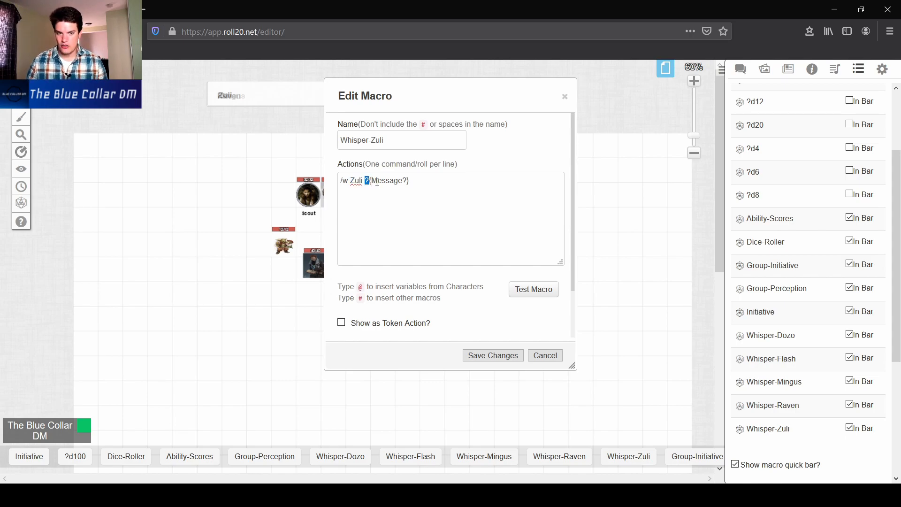
double_click(387, 180)
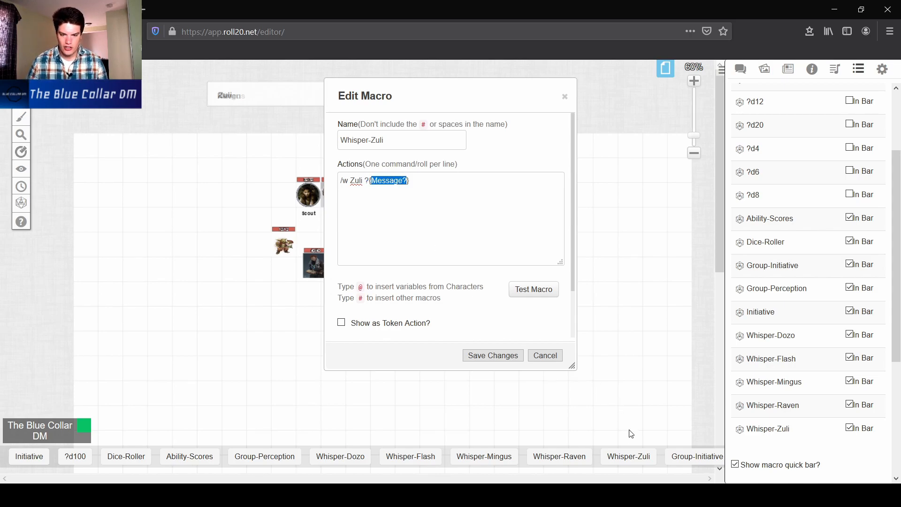
- Test the Whisper-Zuli macro, cancel its prompt, and bring the chat log back into view
left_click(533, 289)
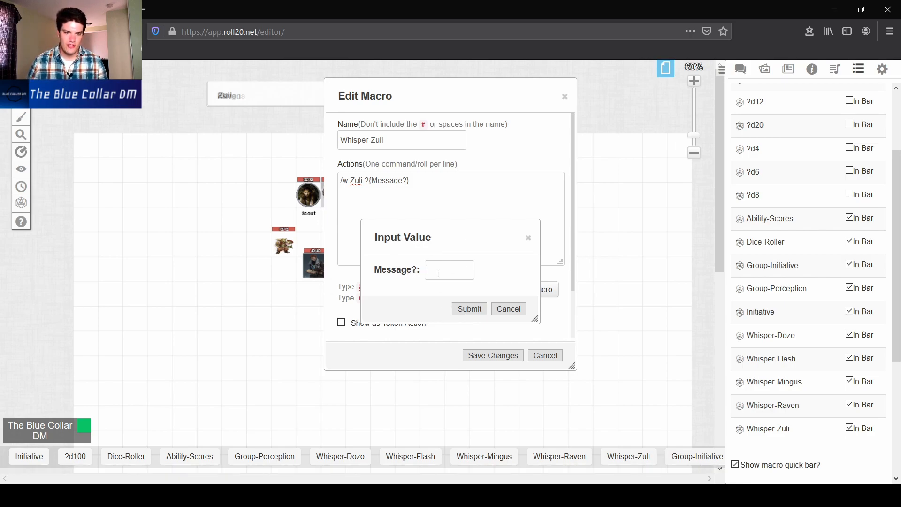
left_click(508, 308)
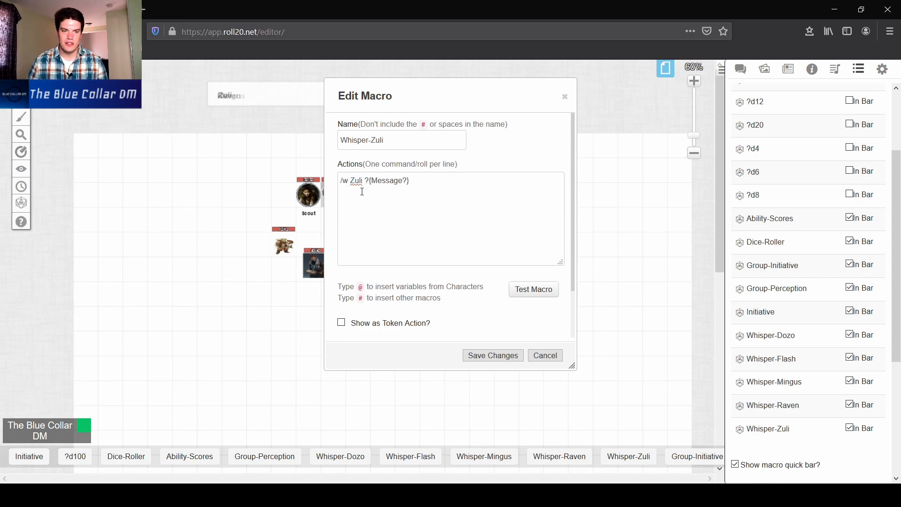
double_click(355, 180)
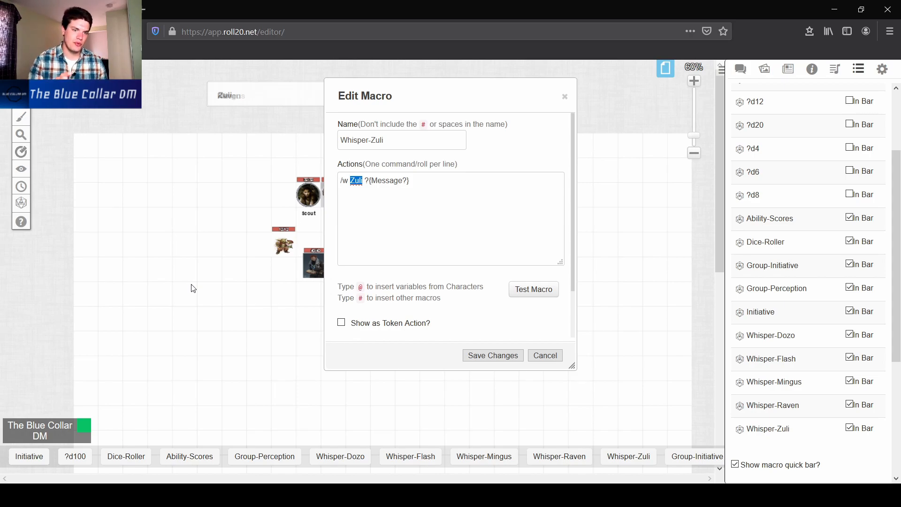
mouse_move(256, 254)
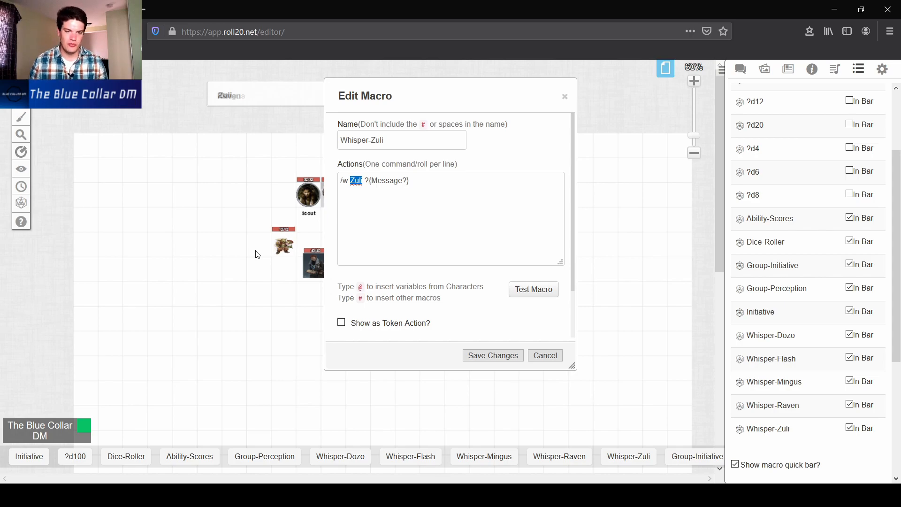
left_click(741, 68)
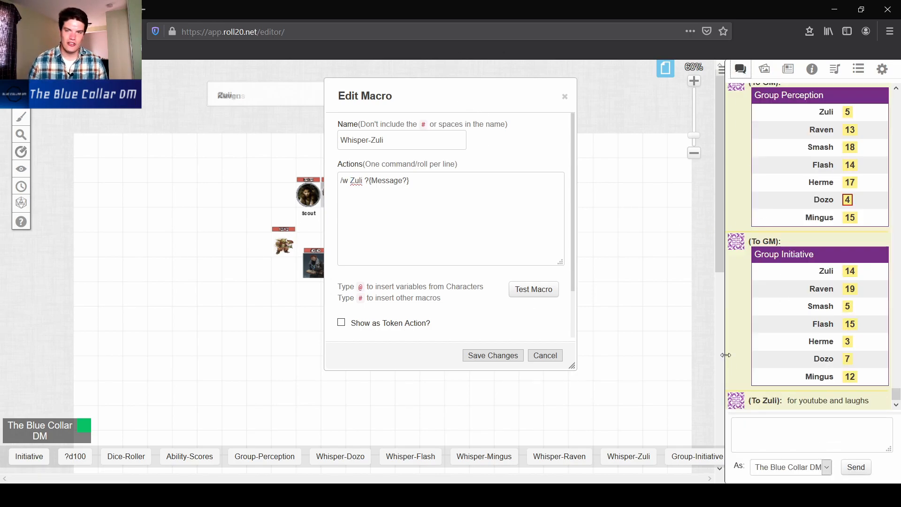
mouse_move(706, 296)
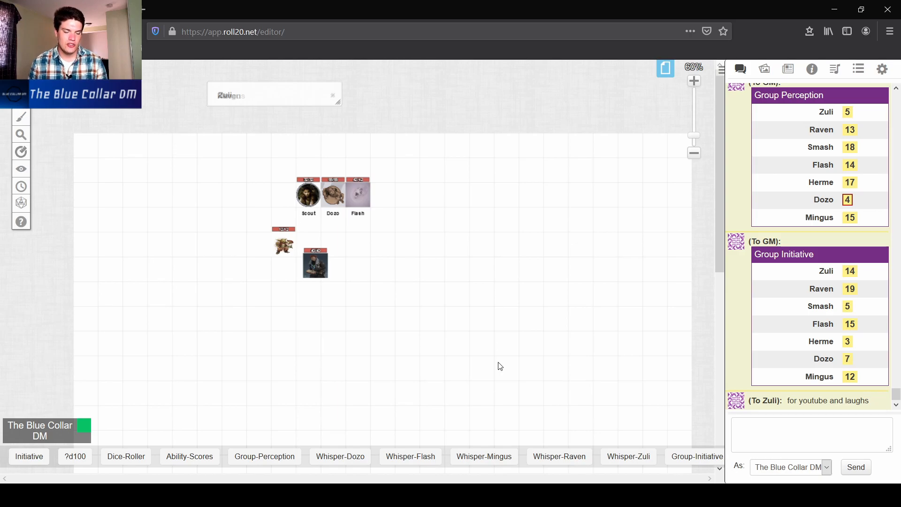
mouse_move(61, 408)
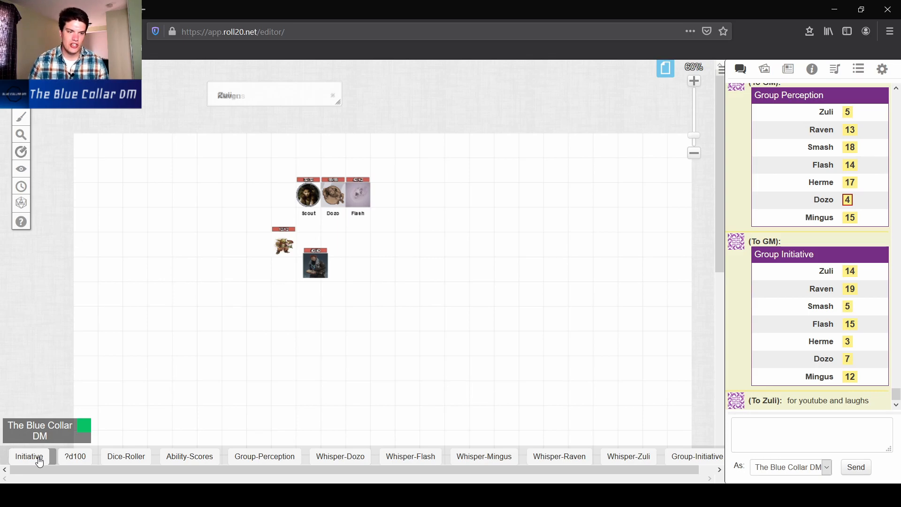
mouse_move(362, 229)
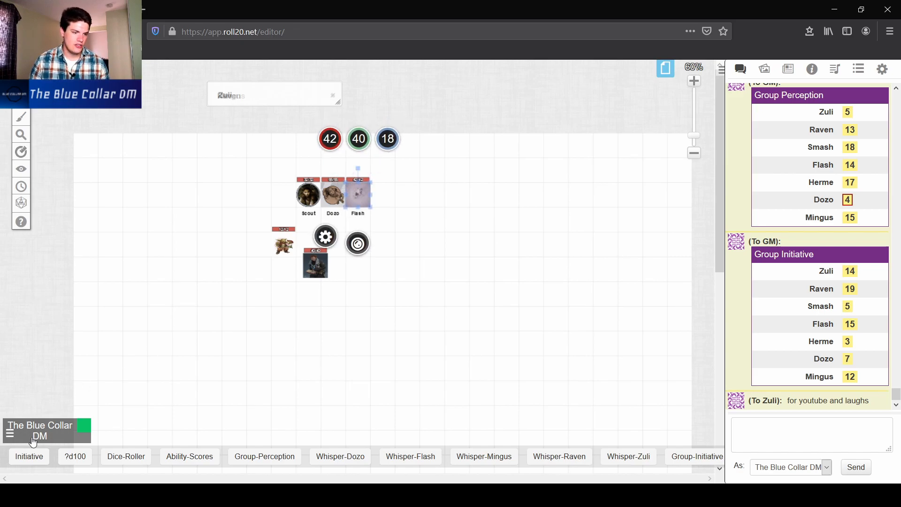
- Roll initiative for Flash into the turn order (16), then bring up Flash's character sheet
left_click(22, 186)
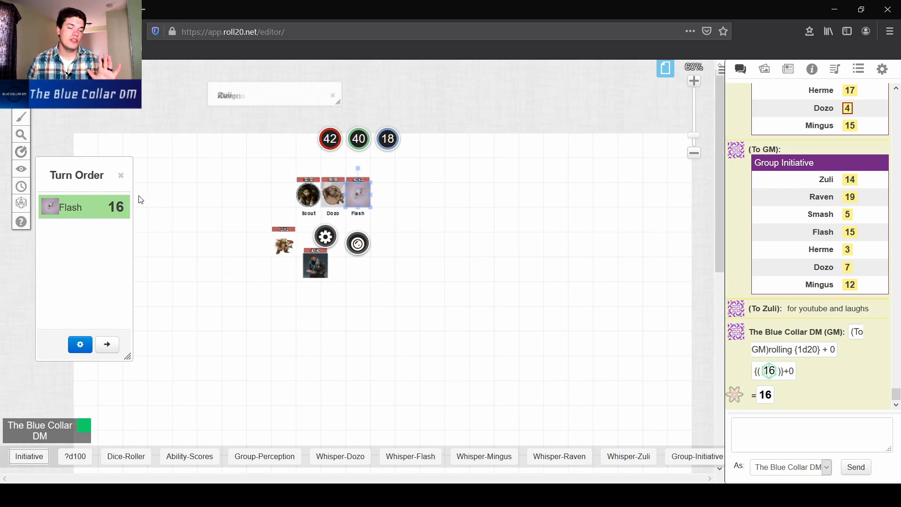
mouse_move(824, 65)
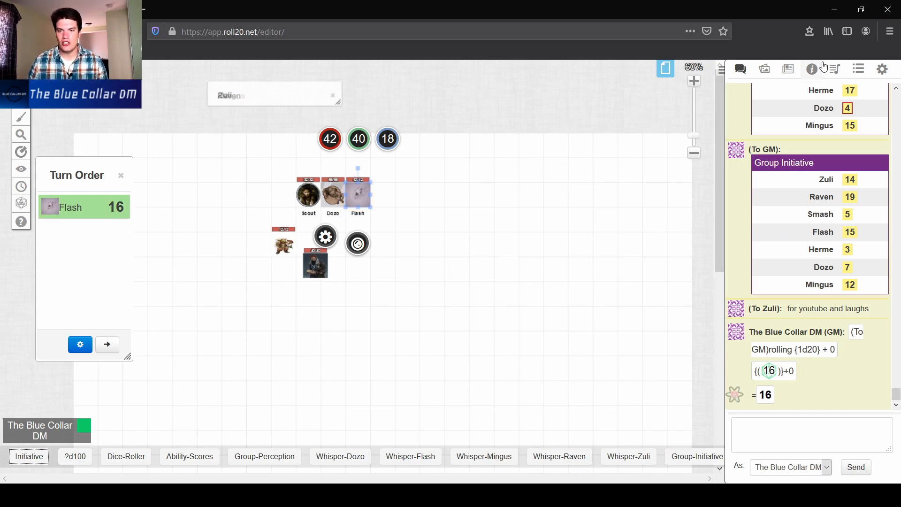
left_click(788, 68)
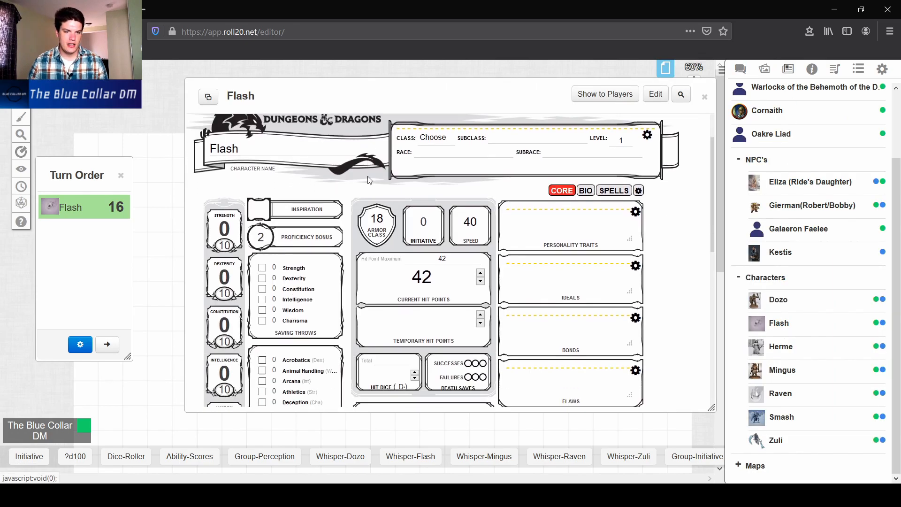
- Re-roll initiative from Flash's sheet so Flash shows 6, and view the rolls in chat
scroll("down", 3)
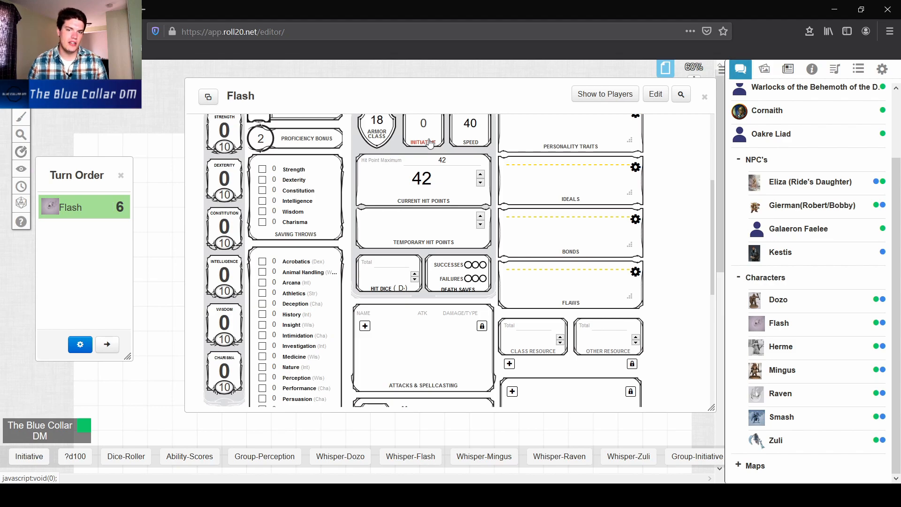
left_click(704, 96)
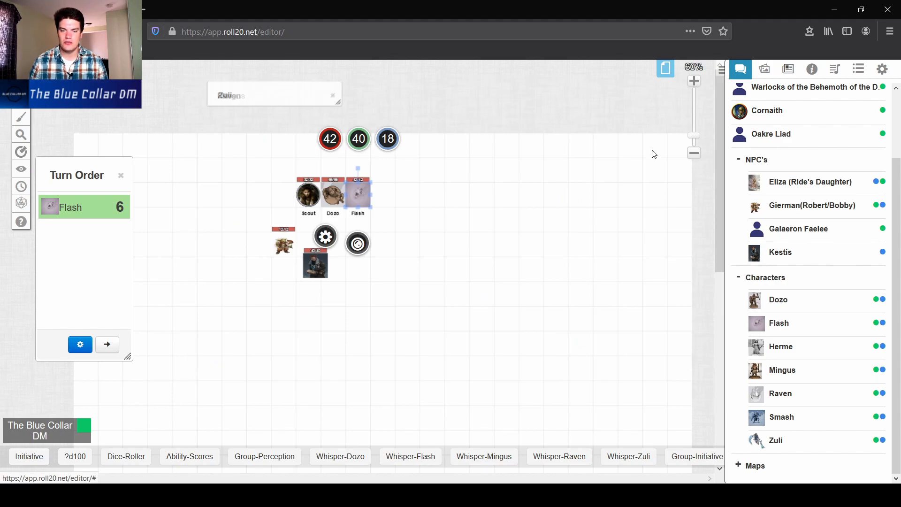
left_click(741, 69)
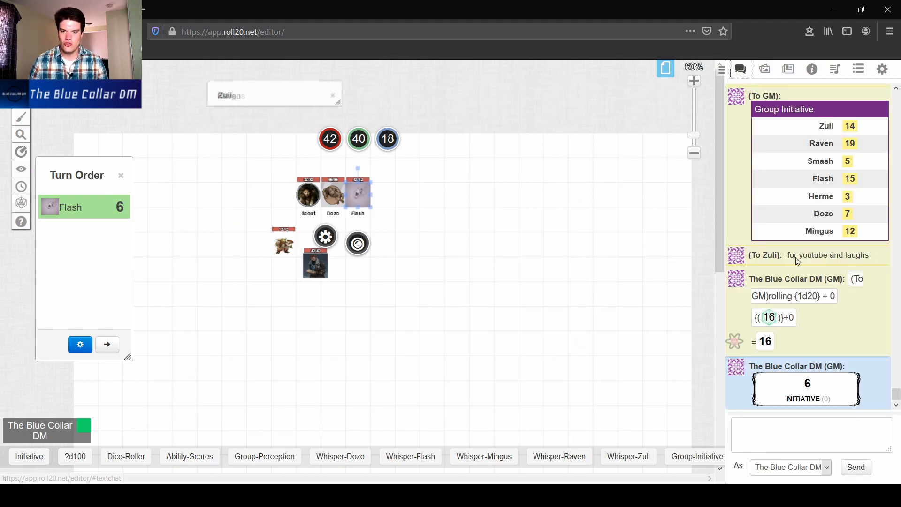
mouse_move(419, 239)
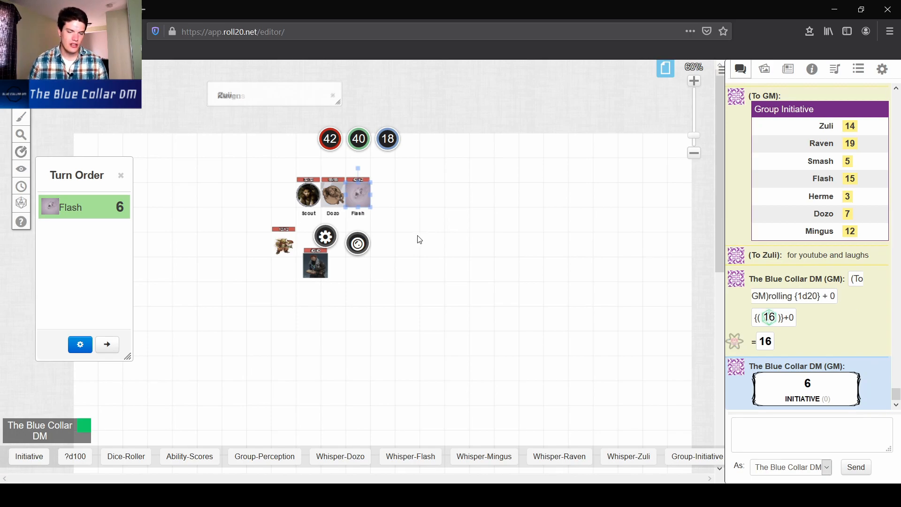
mouse_move(459, 315)
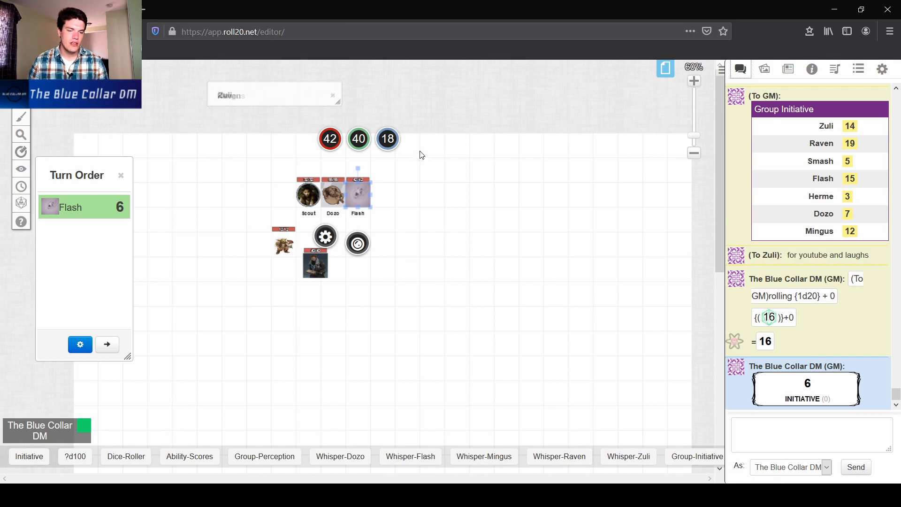
mouse_move(431, 150)
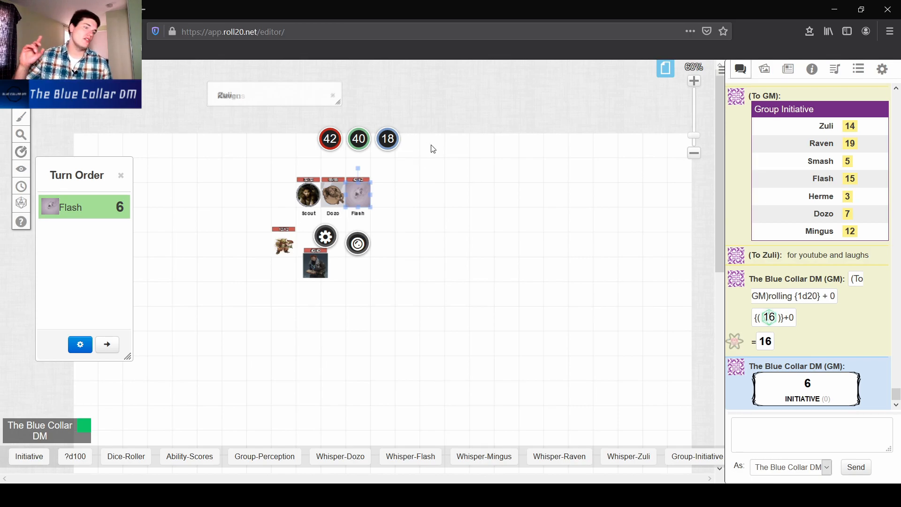